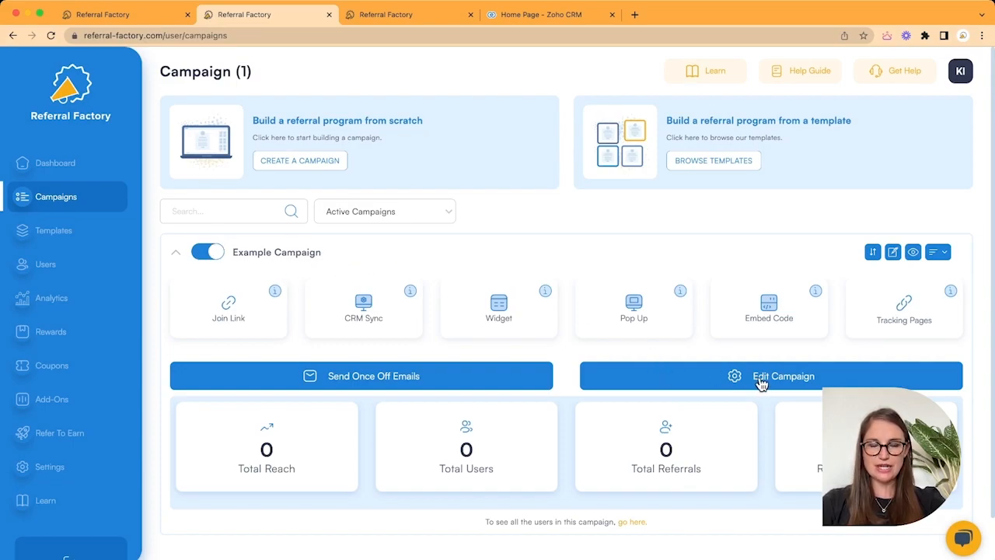
pyautogui.moveTo(510, 112)
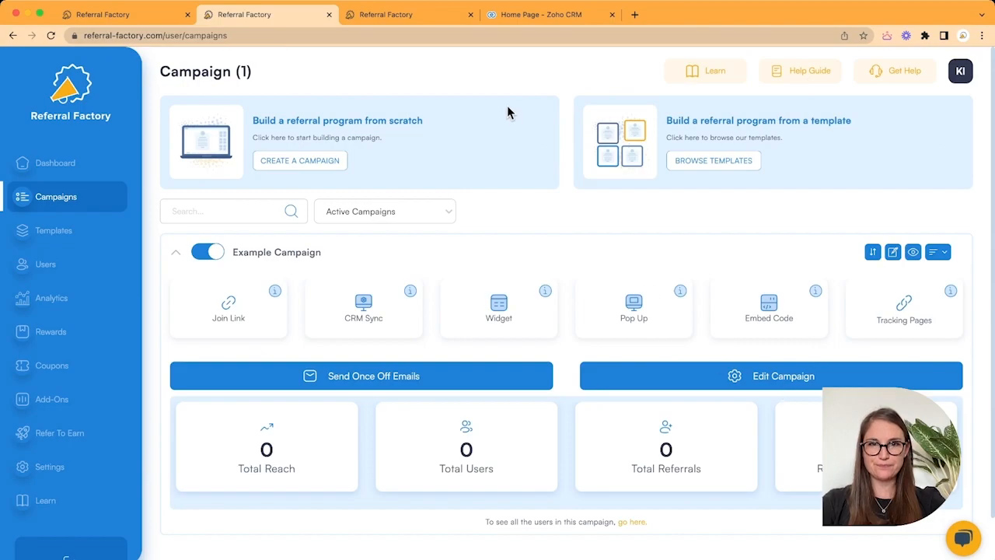
# - Edit the Example Campaign and scroll to its Zoho field mapping (First Name, Email)
pyautogui.click(782, 375)
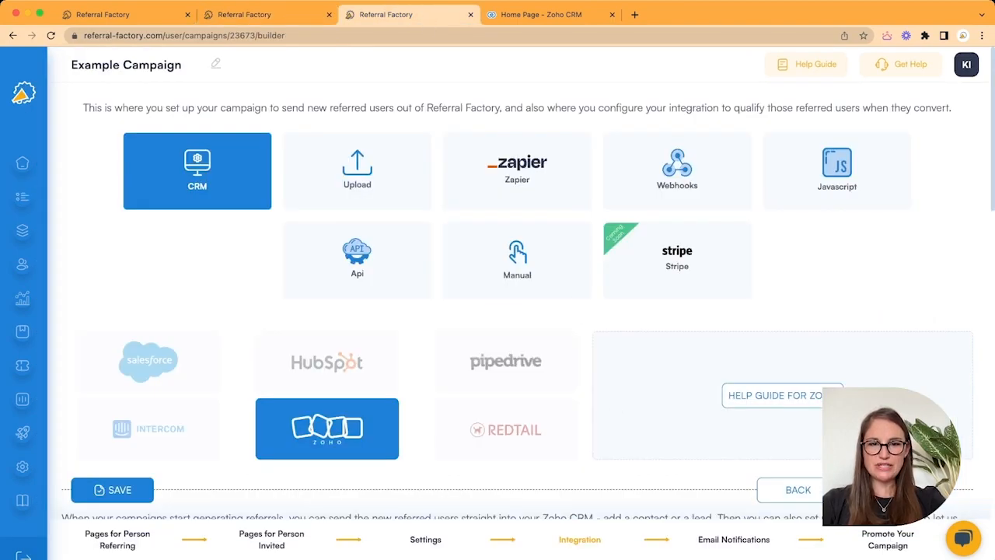
pyautogui.moveTo(599, 552)
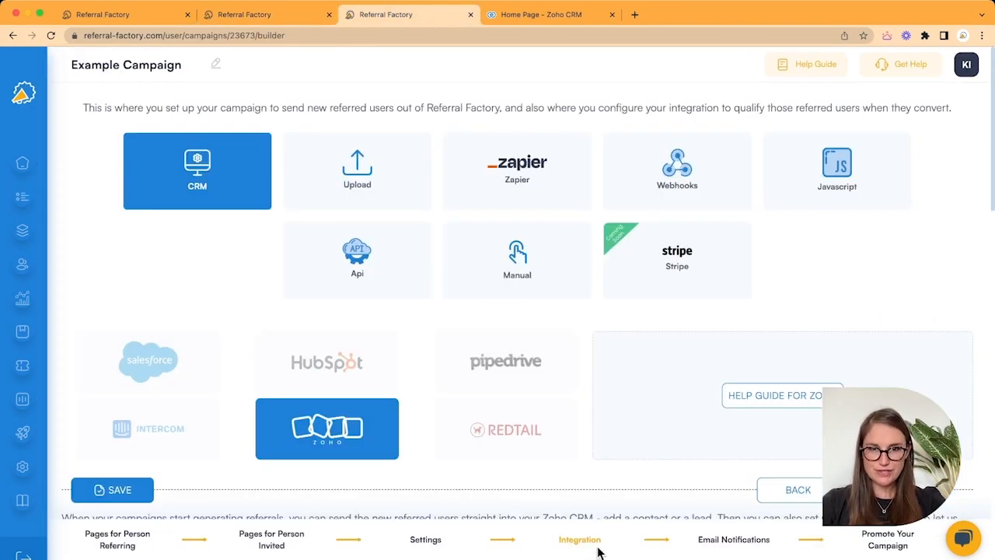
pyautogui.scroll(-3)
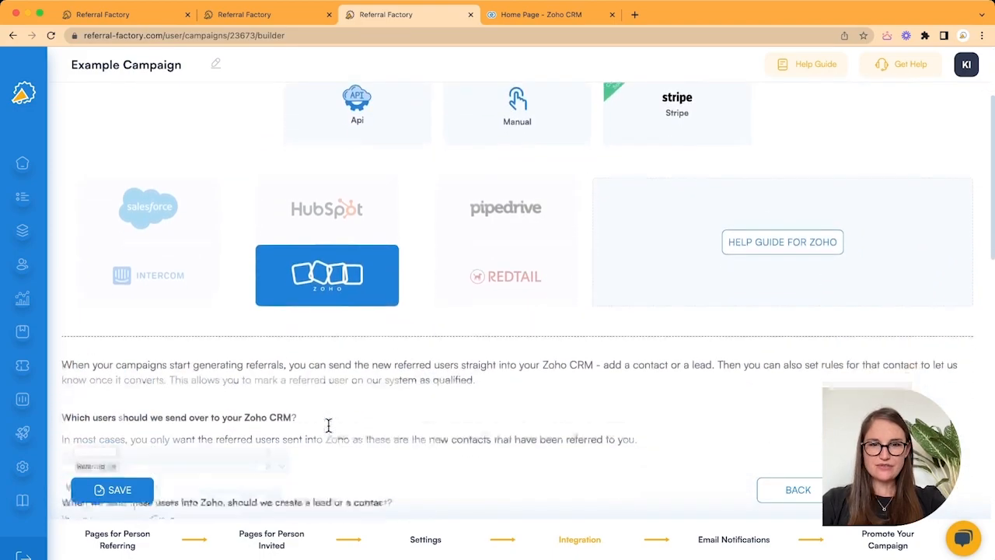
pyautogui.scroll(-3)
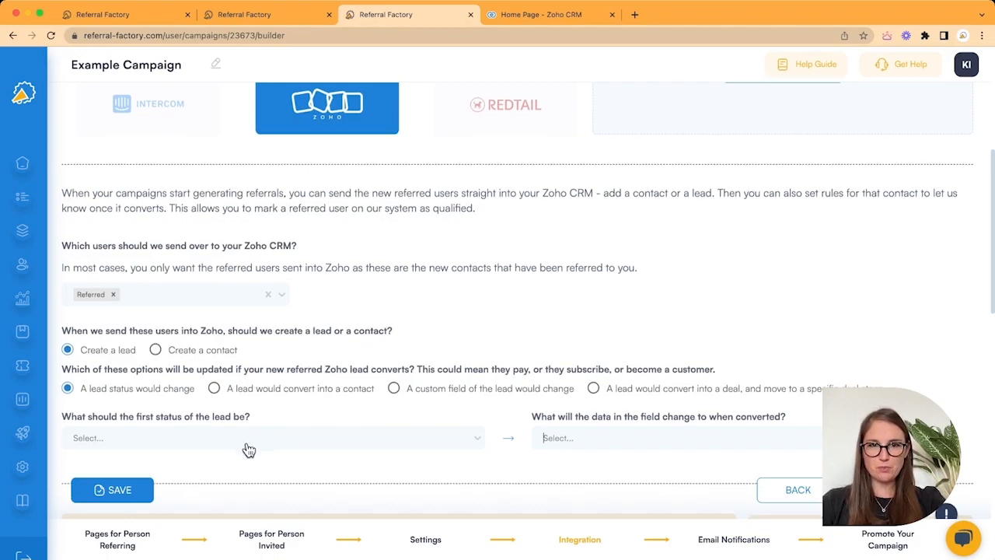
pyautogui.scroll(-3)
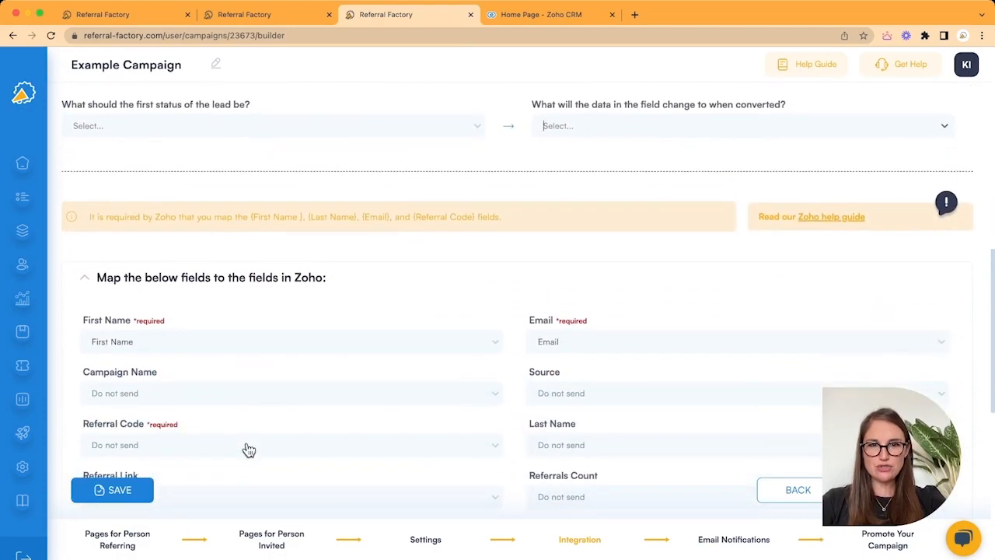
pyautogui.scroll(-3)
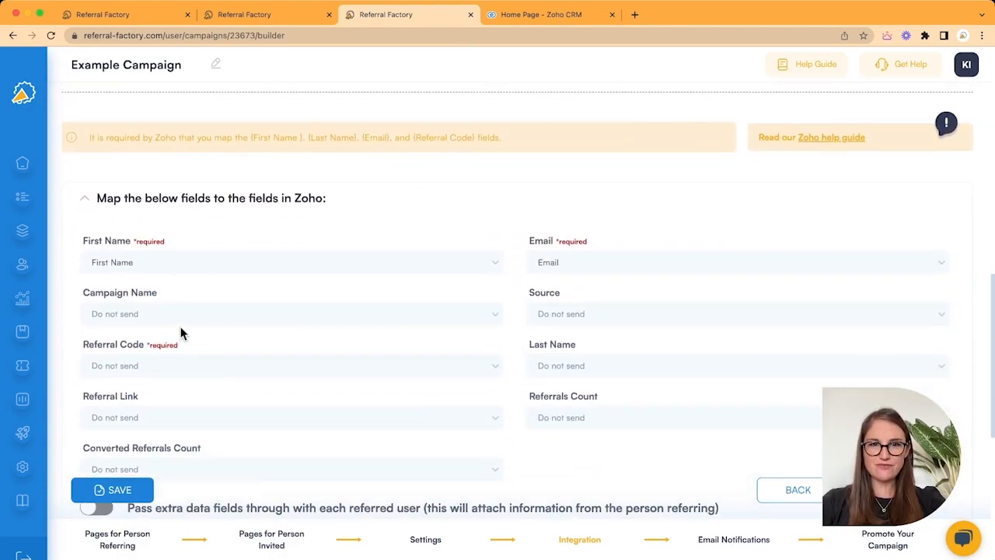
pyautogui.moveTo(162, 365)
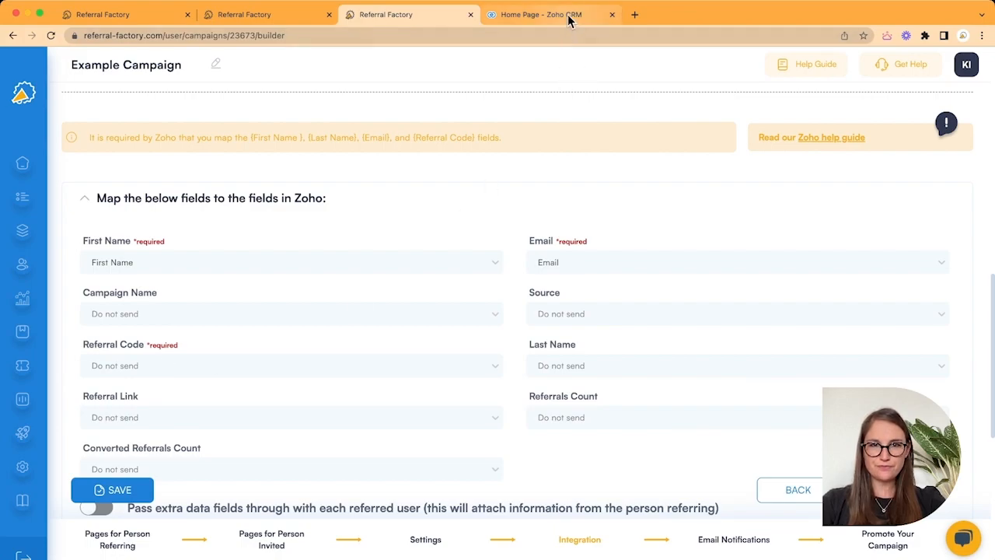
# - Navigate from the CRM home through Setup to the Leads module's Fields listing
pyautogui.click(541, 14)
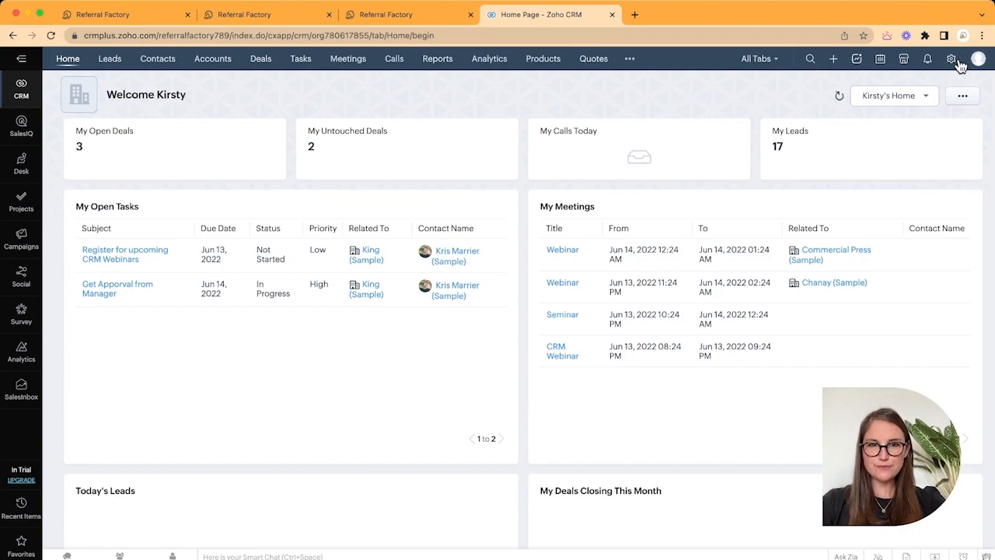
pyautogui.click(952, 59)
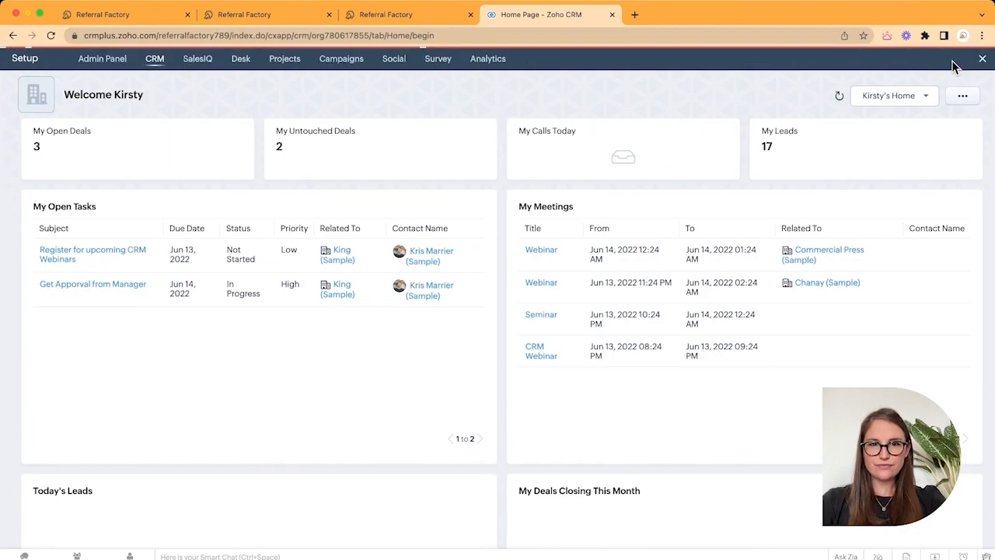
pyautogui.click(25, 59)
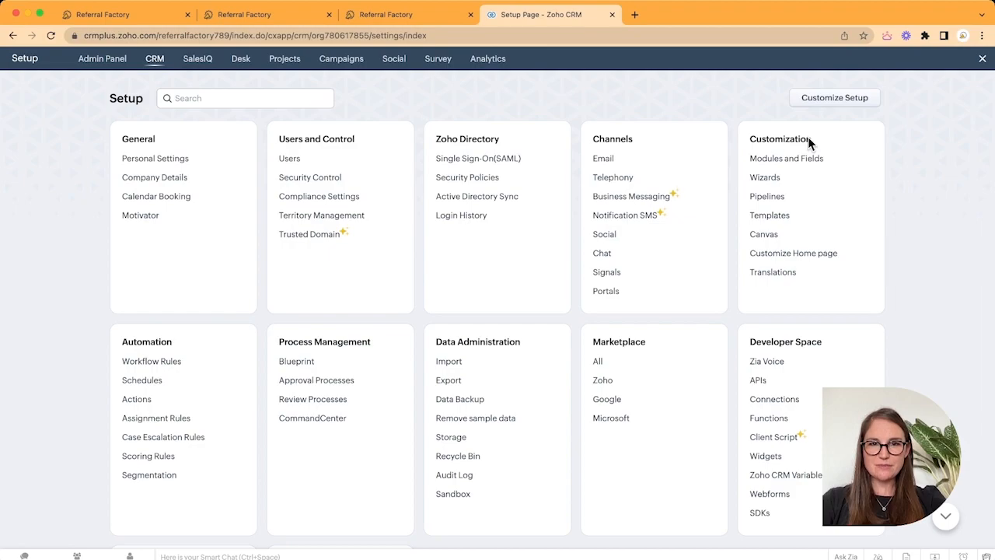
pyautogui.moveTo(787, 158)
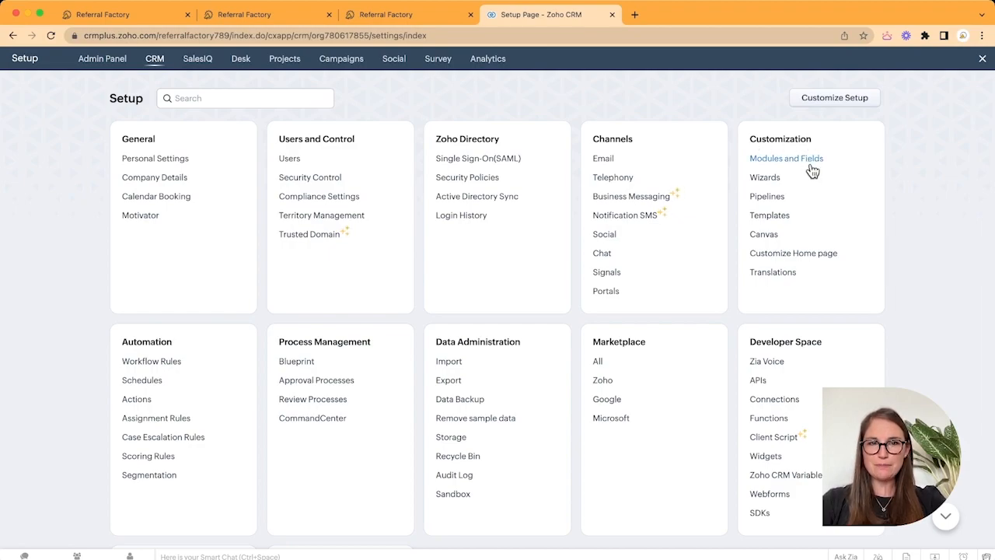
pyautogui.click(787, 158)
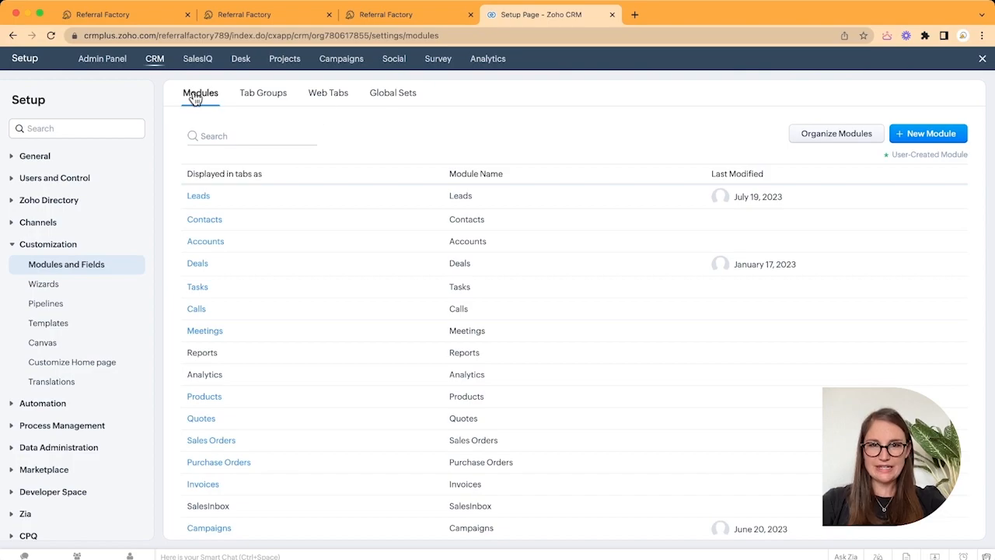
pyautogui.click(199, 196)
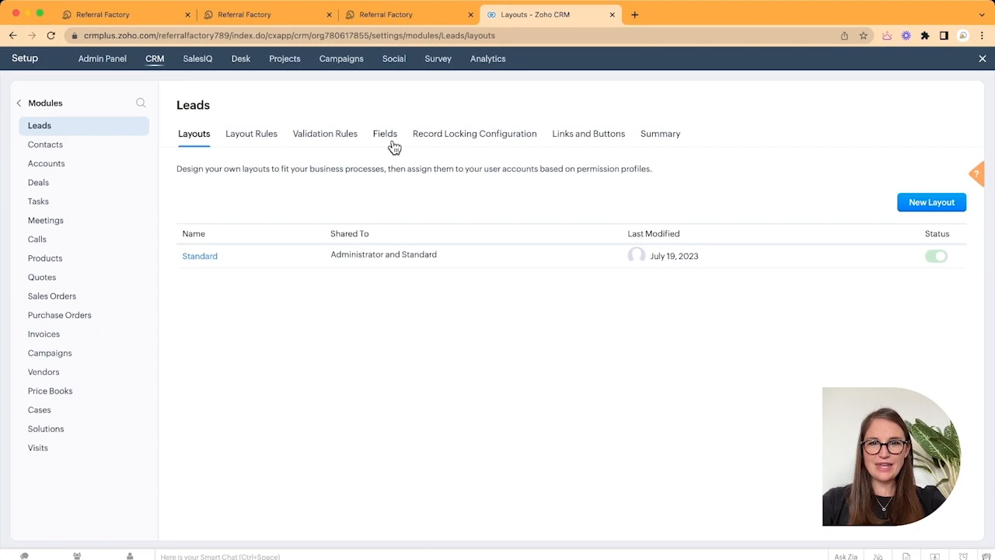
pyautogui.moveTo(385, 143)
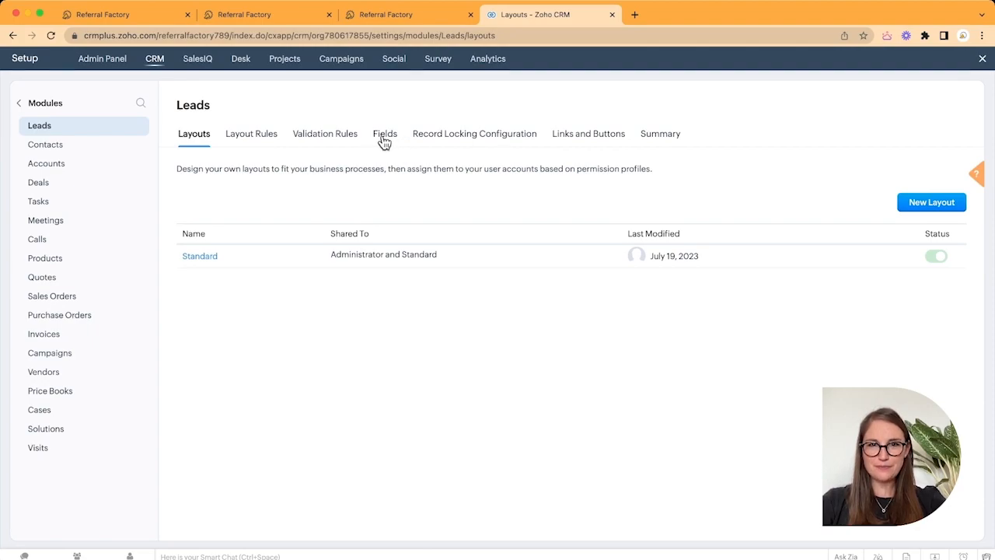
pyautogui.click(384, 133)
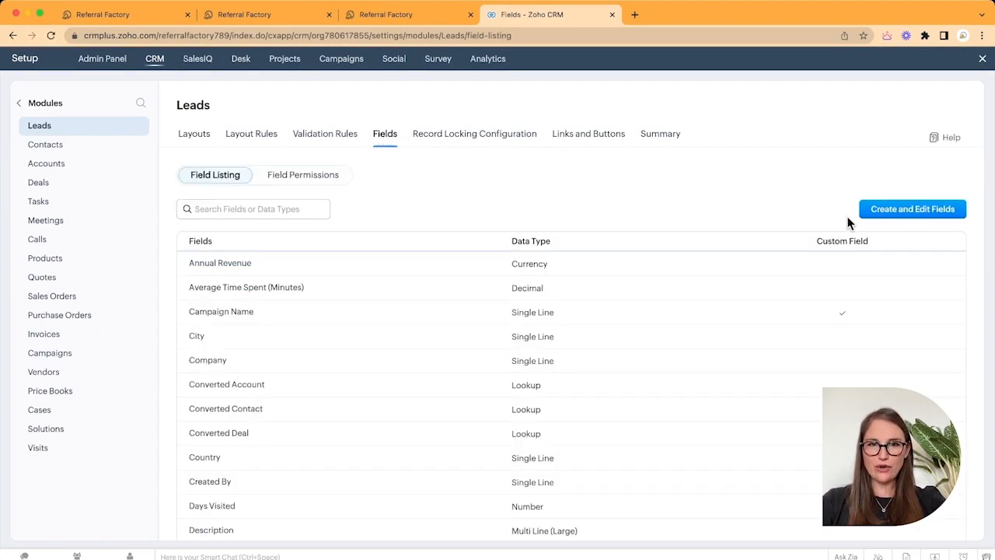
pyautogui.moveTo(911, 208)
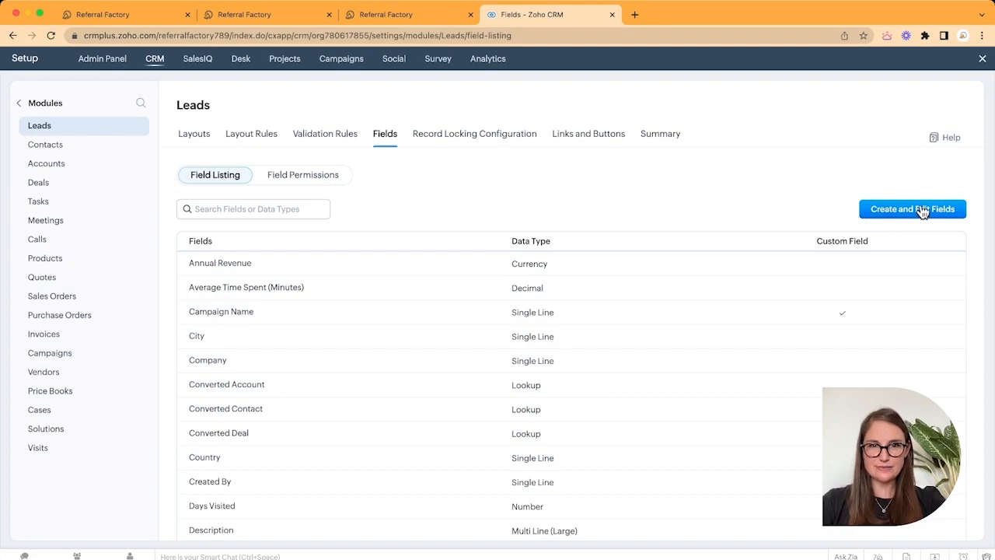
# - Add a new Single Line field to the Referral Marketing section of the Leads layout
pyautogui.click(912, 208)
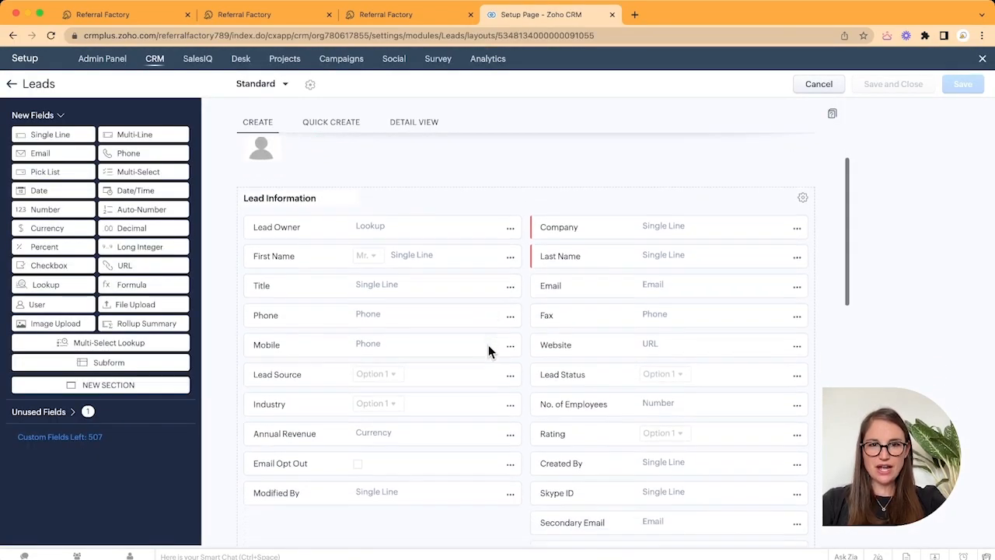
pyautogui.scroll(-3)
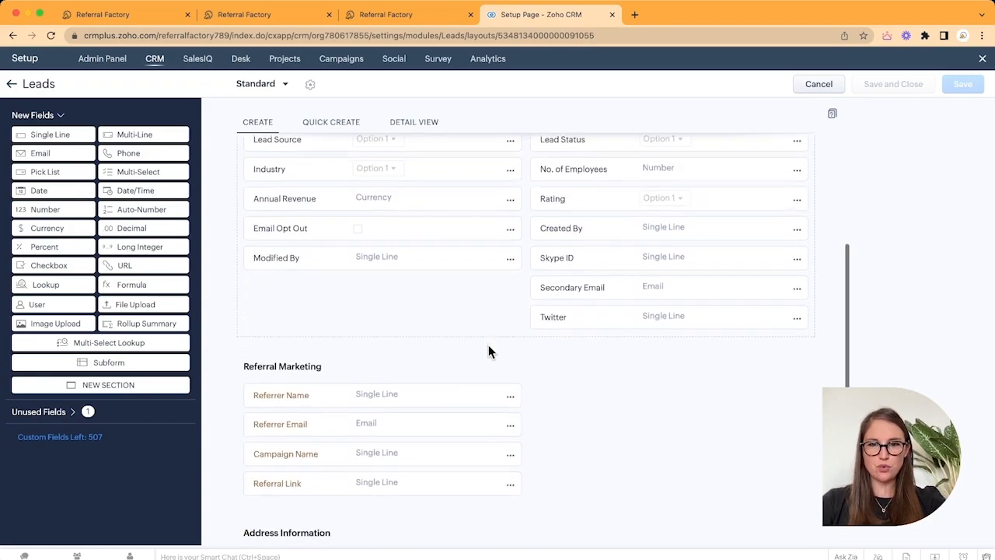
pyautogui.scroll(-3)
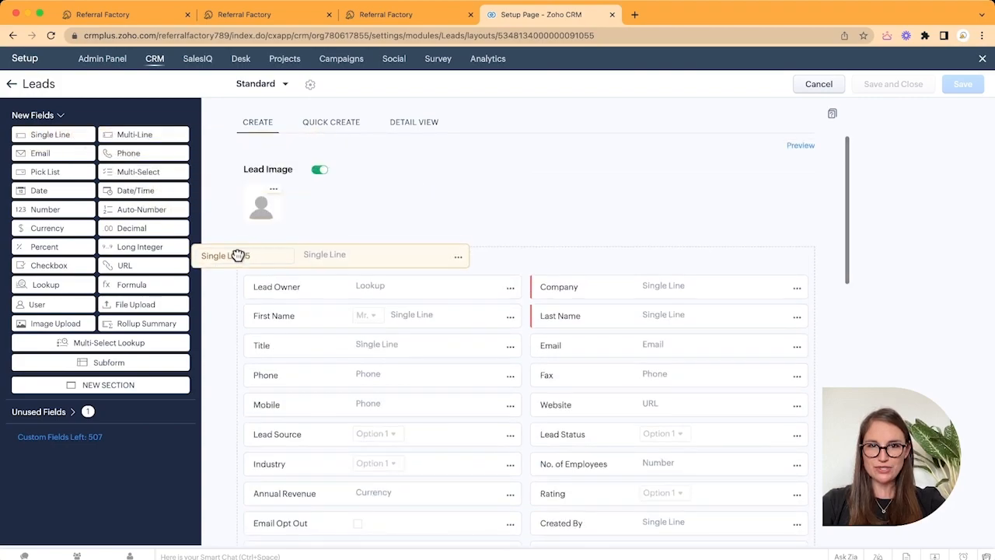
pyautogui.moveTo(233, 255); pyautogui.dragTo(314, 497)
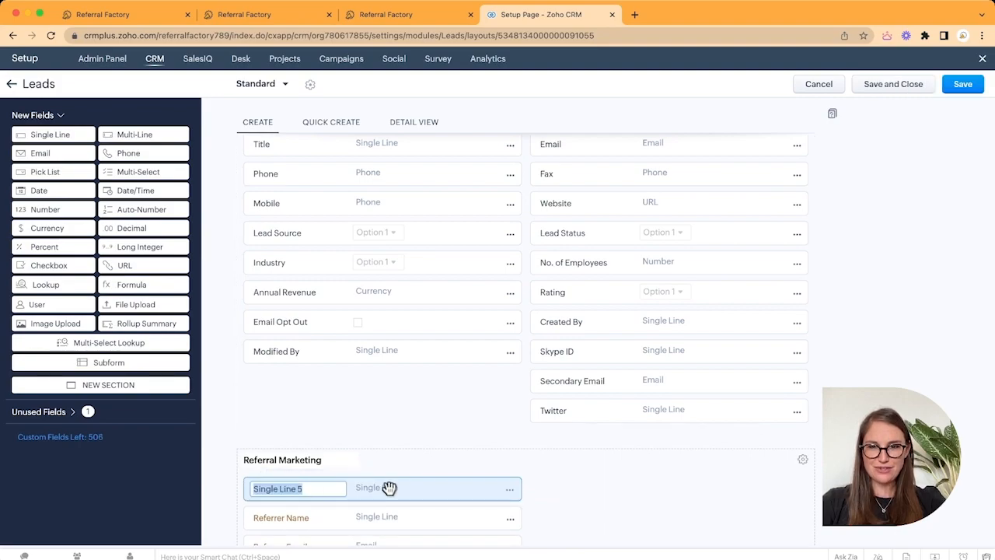
# - Name the new field Referral Code and save the Leads layout
pyautogui.write('Referral')
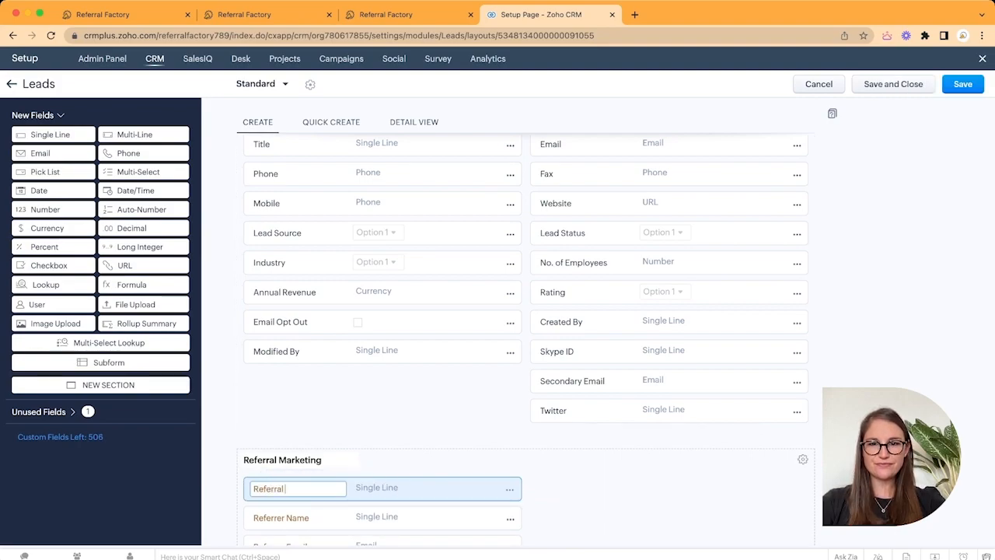
pyautogui.write('Code')
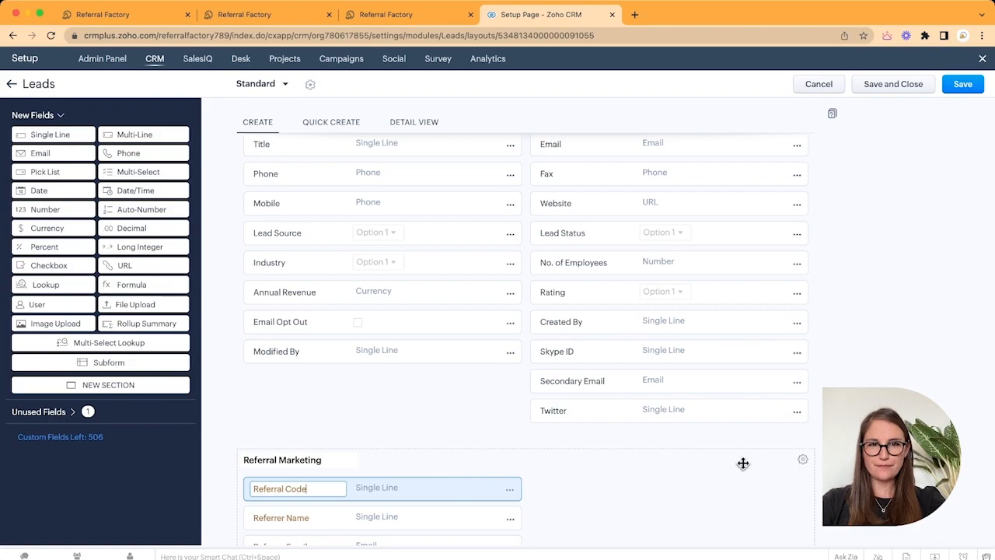
pyautogui.click(962, 84)
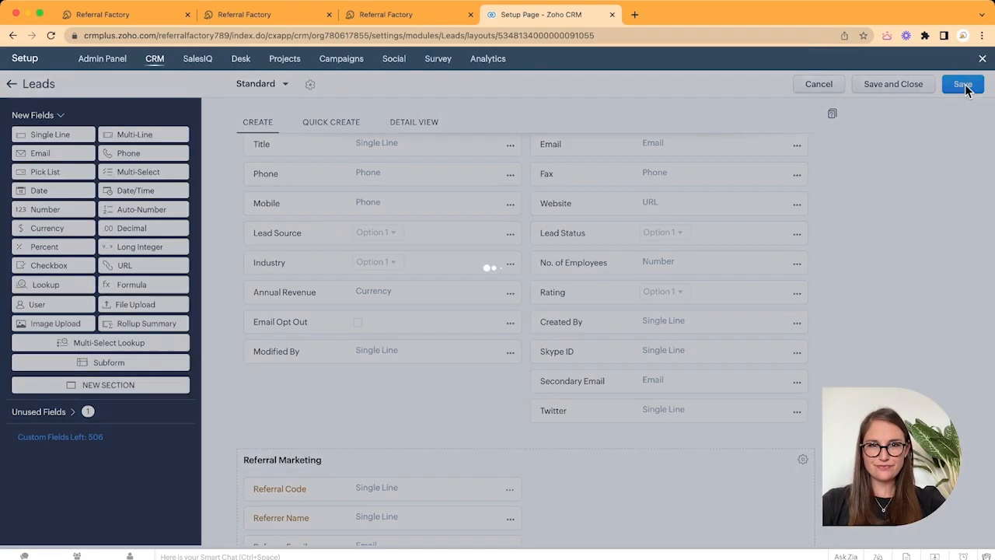
pyautogui.click(962, 84)
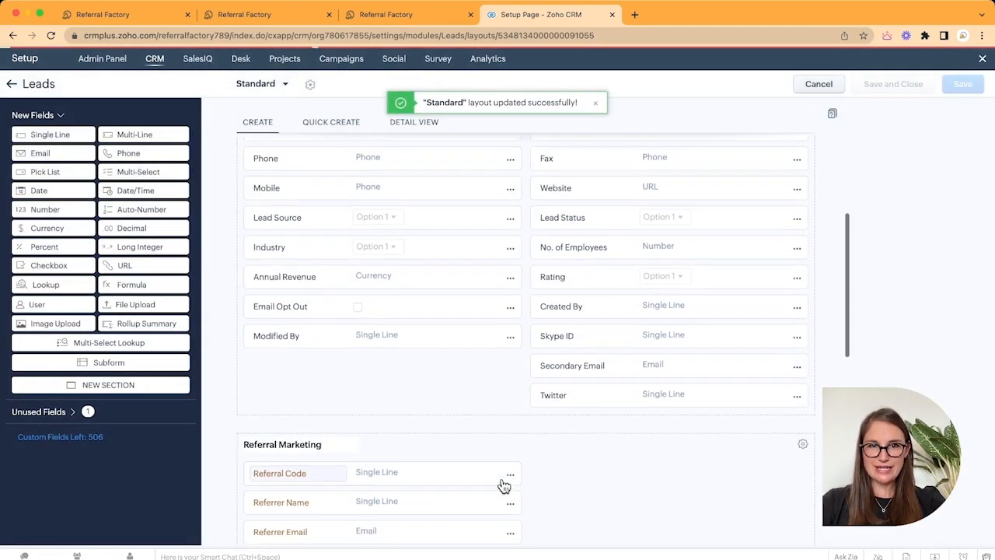
pyautogui.scroll(-3)
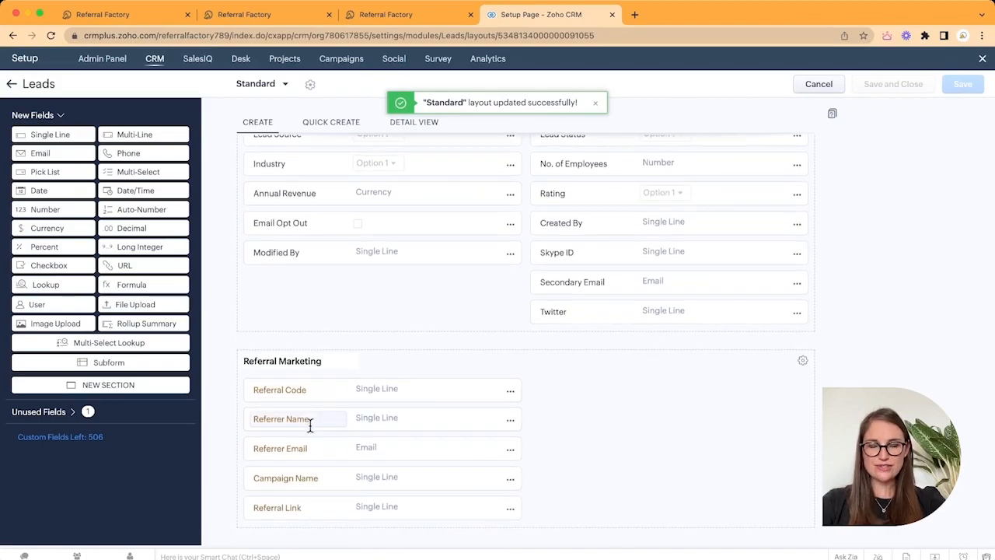
pyautogui.scroll(3)
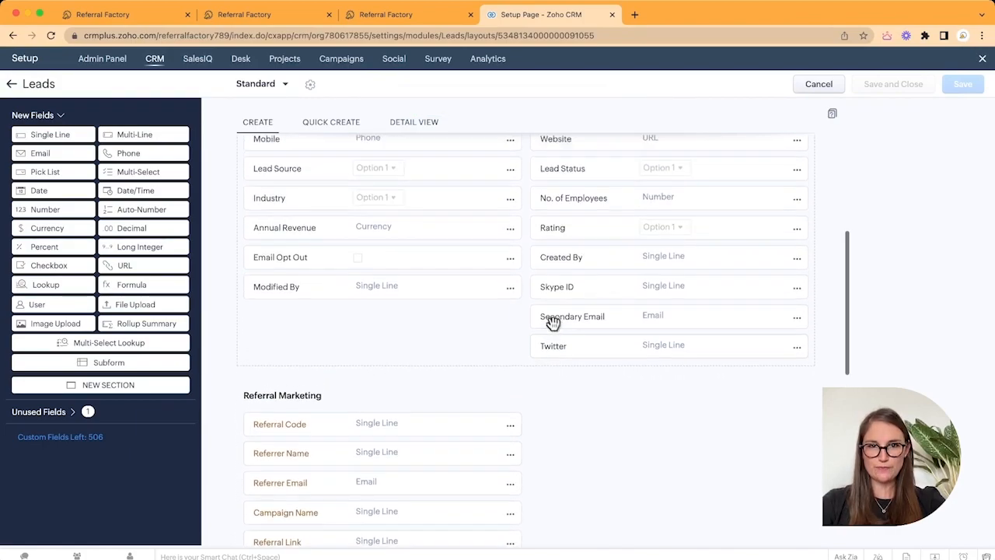
# - Go to Workflow Rules in Setup and start creating a new rule
pyautogui.scroll(3)
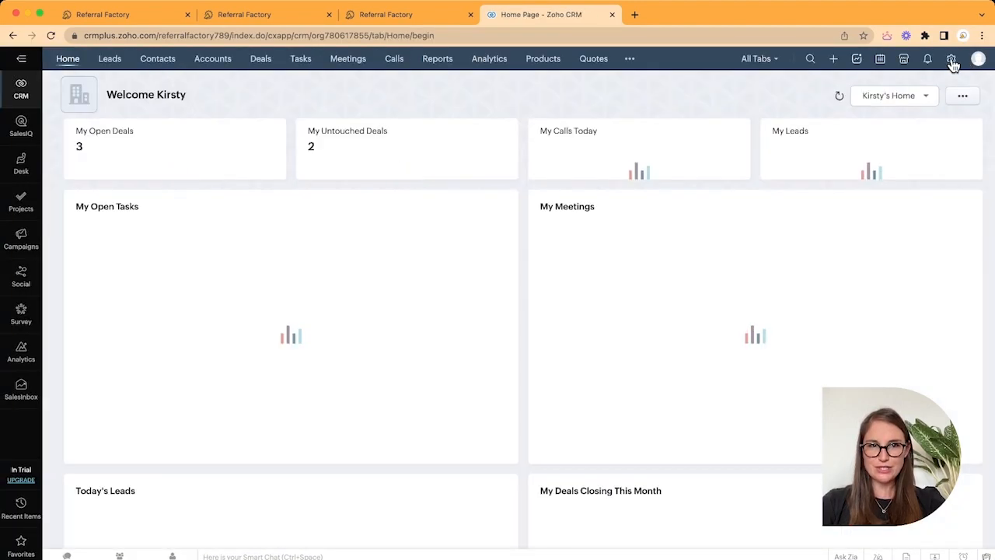
pyautogui.click(951, 59)
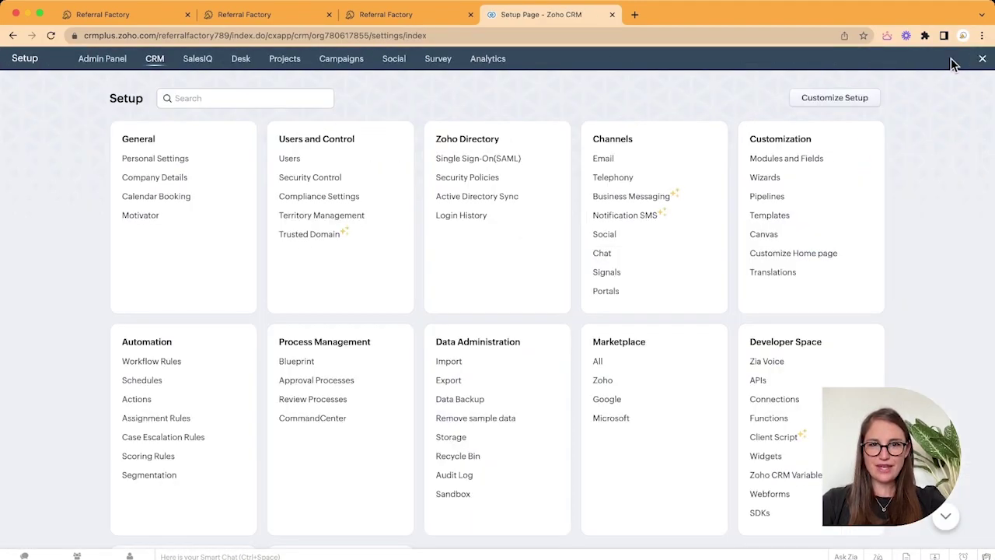
pyautogui.moveTo(101, 345)
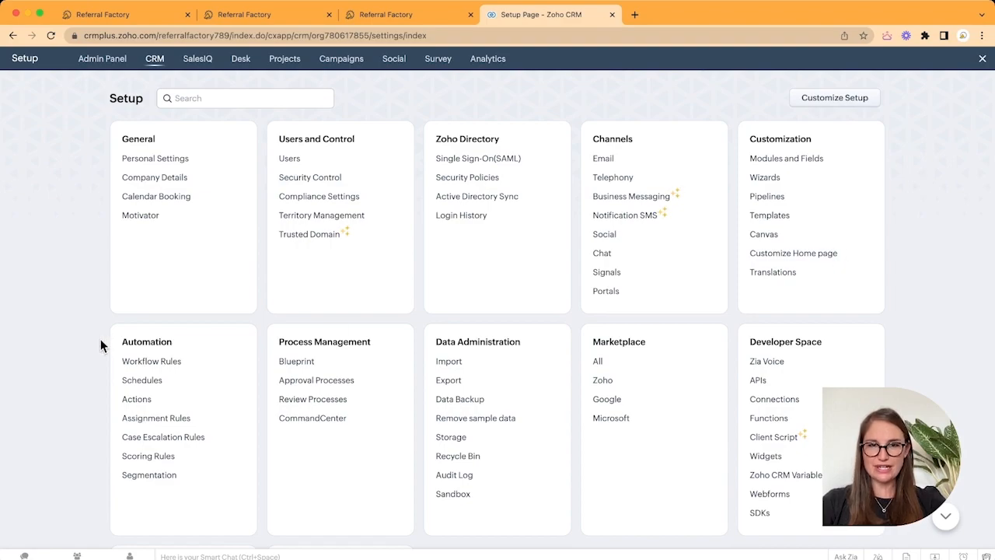
pyautogui.moveTo(165, 348)
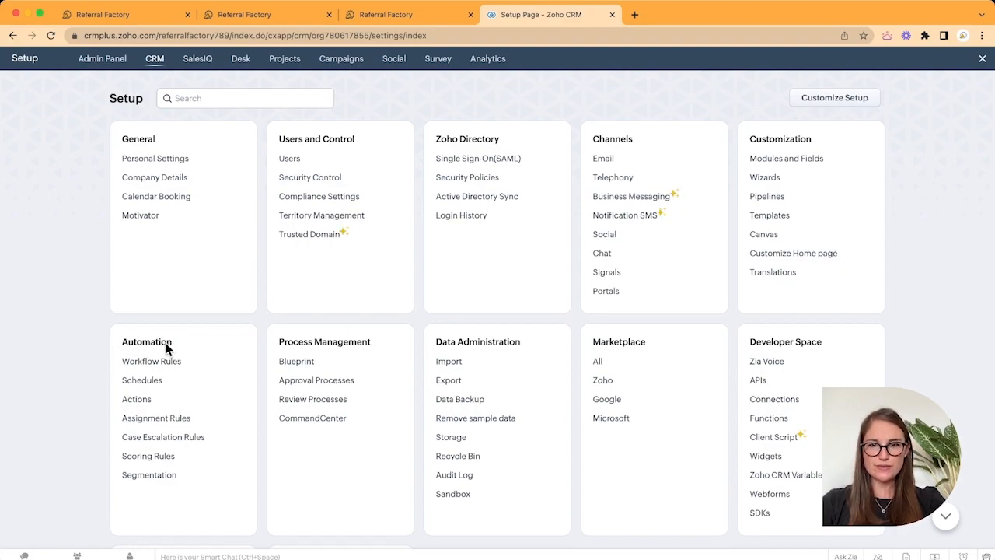
pyautogui.click(152, 361)
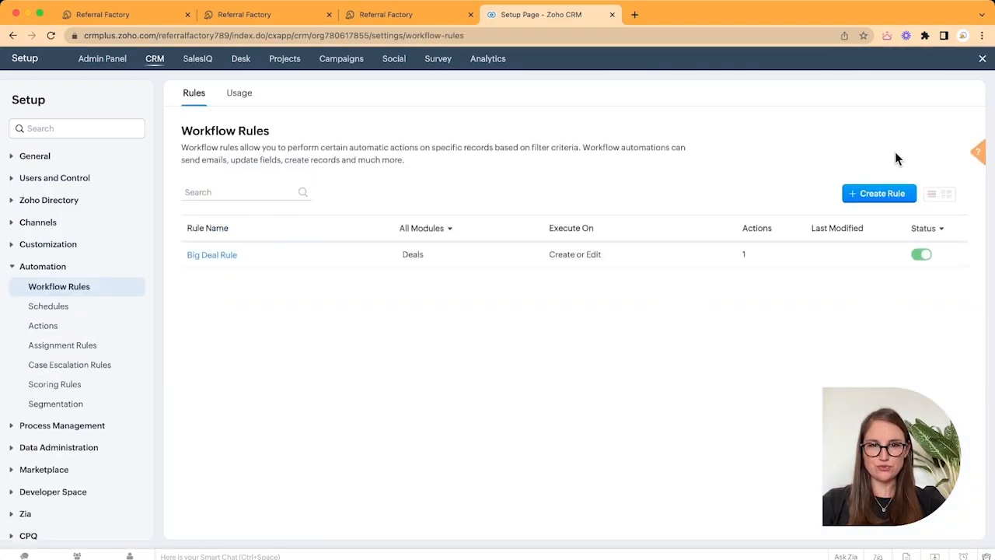
pyautogui.click(878, 192)
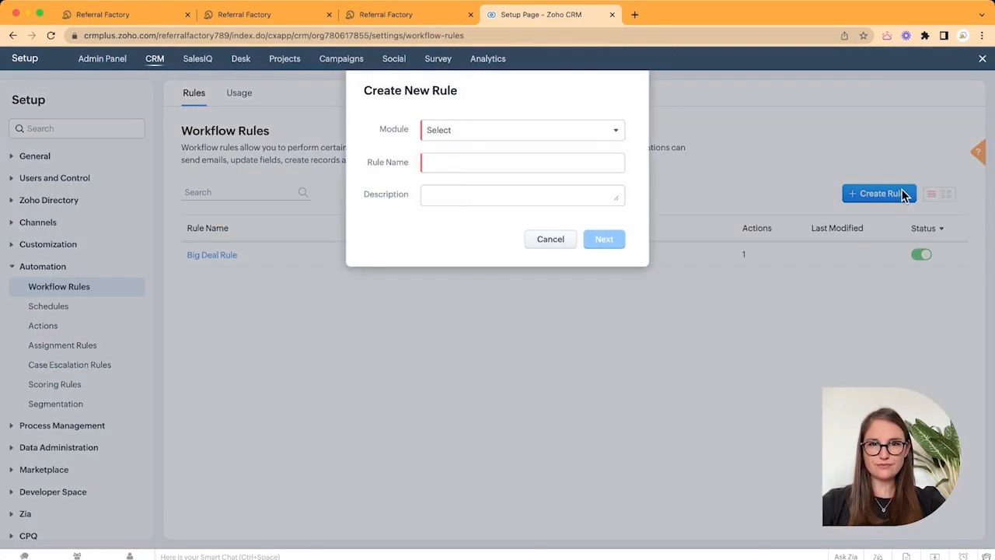
# - Make the rule apply to Leads and name it Lead Status Update
pyautogui.click(521, 130)
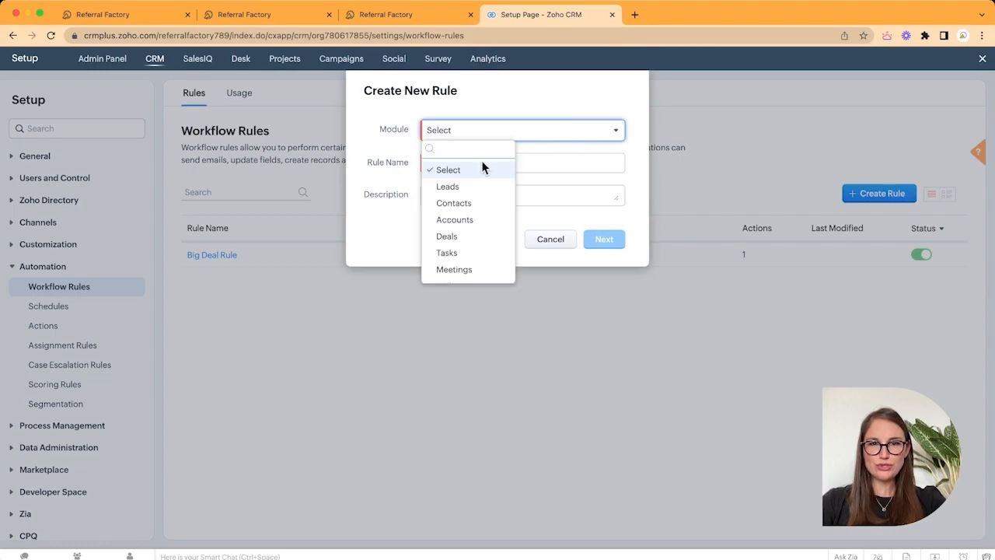
pyautogui.click(448, 187)
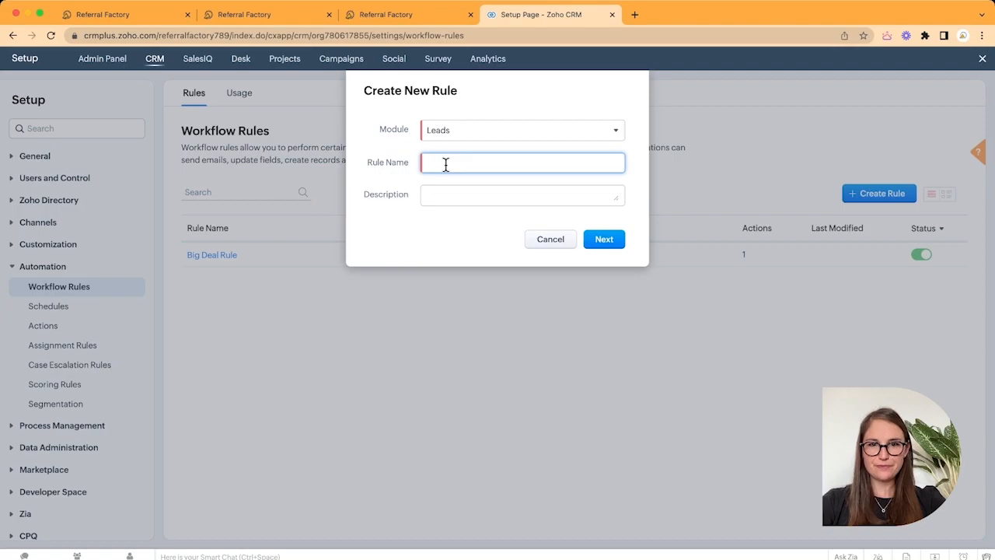
pyautogui.write('Lead Status Update')
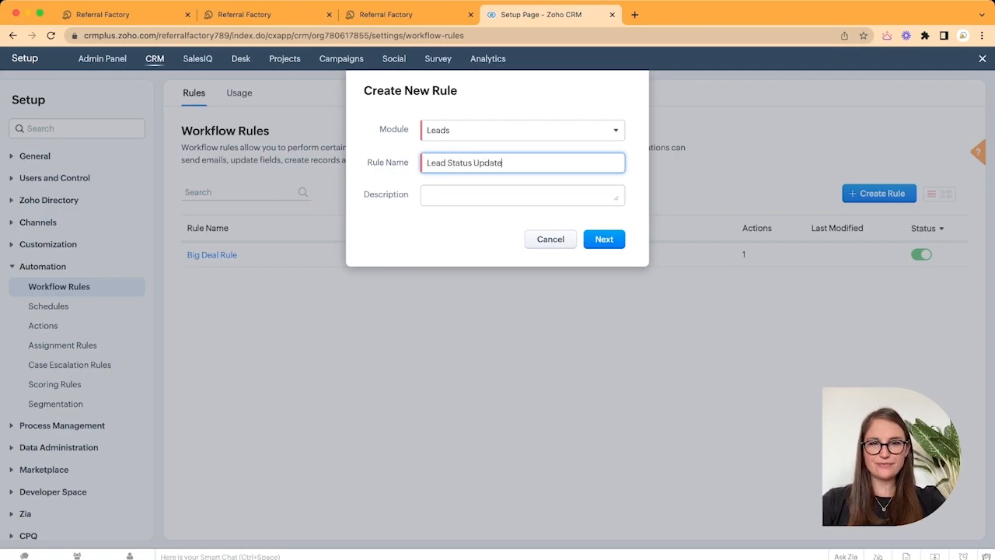
# - Trigger the rule on Record action Edit, repeating on every modification
pyautogui.click(603, 239)
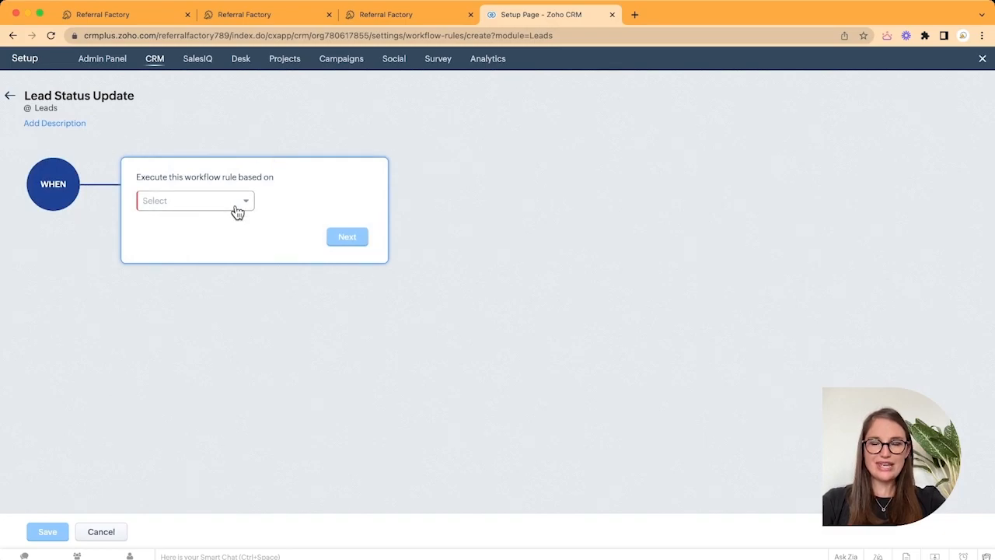
pyautogui.moveTo(60, 204)
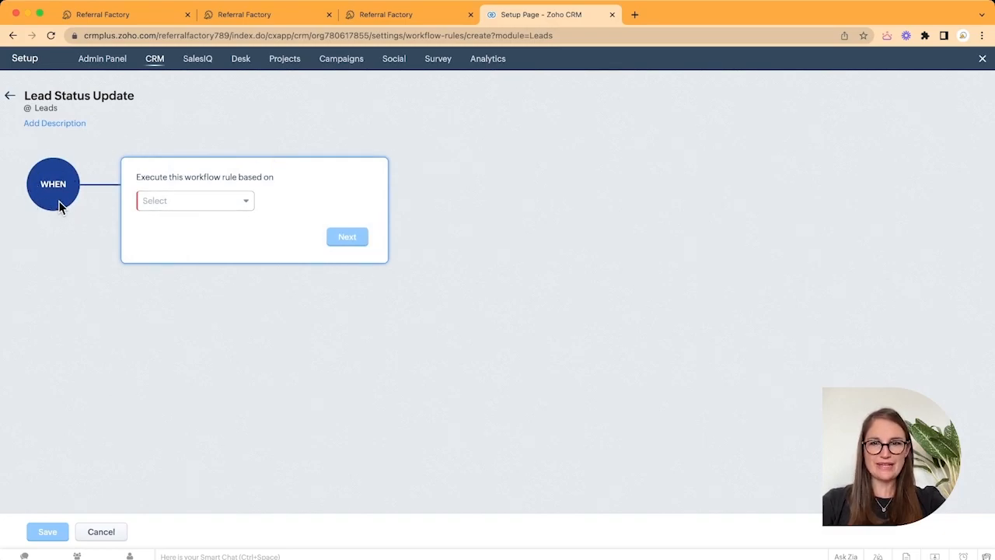
pyautogui.click(194, 201)
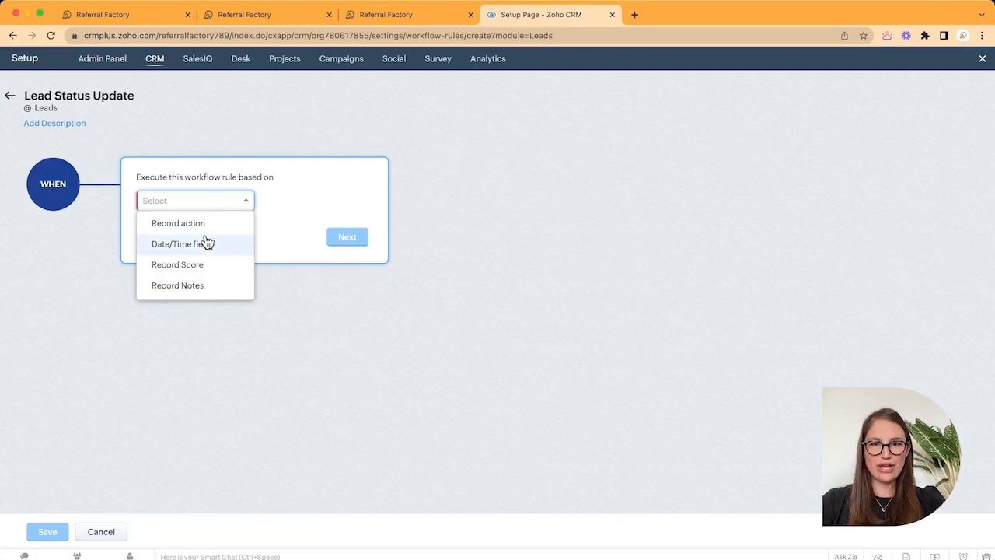
pyautogui.click(177, 224)
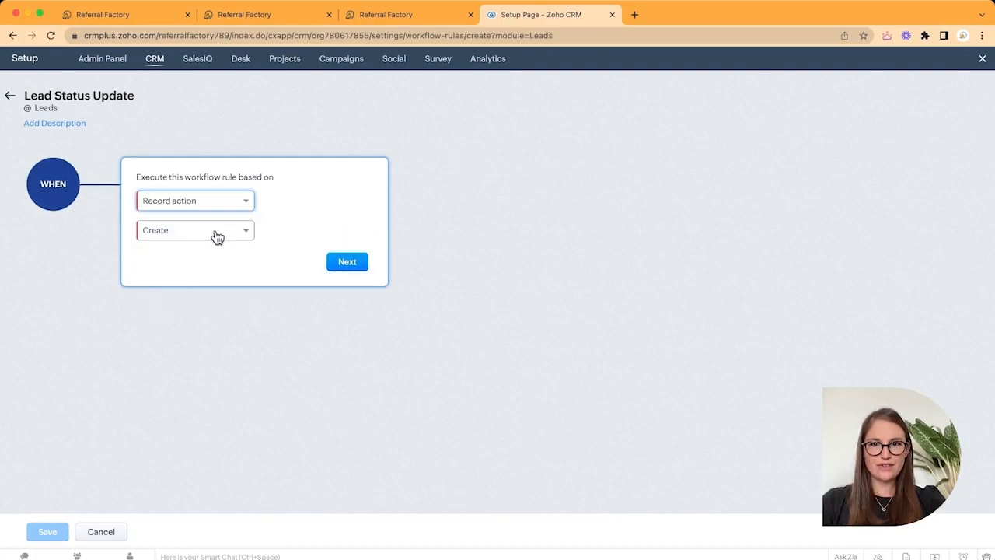
pyautogui.click(194, 230)
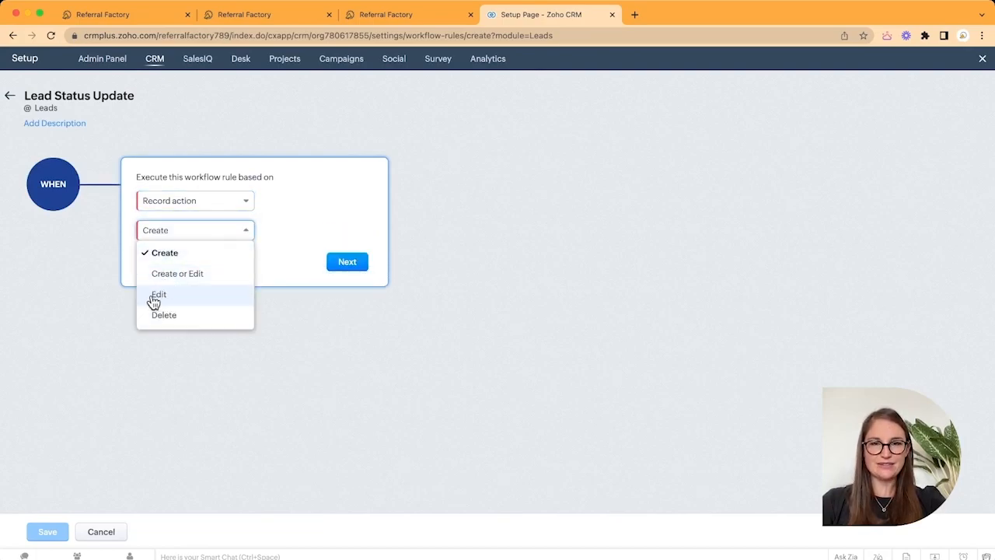
pyautogui.click(159, 293)
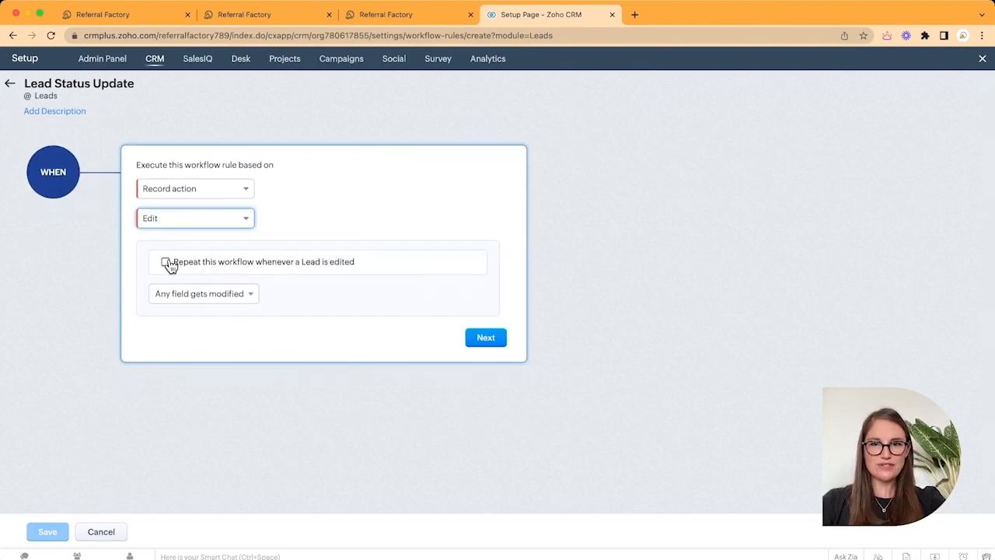
pyautogui.click(165, 261)
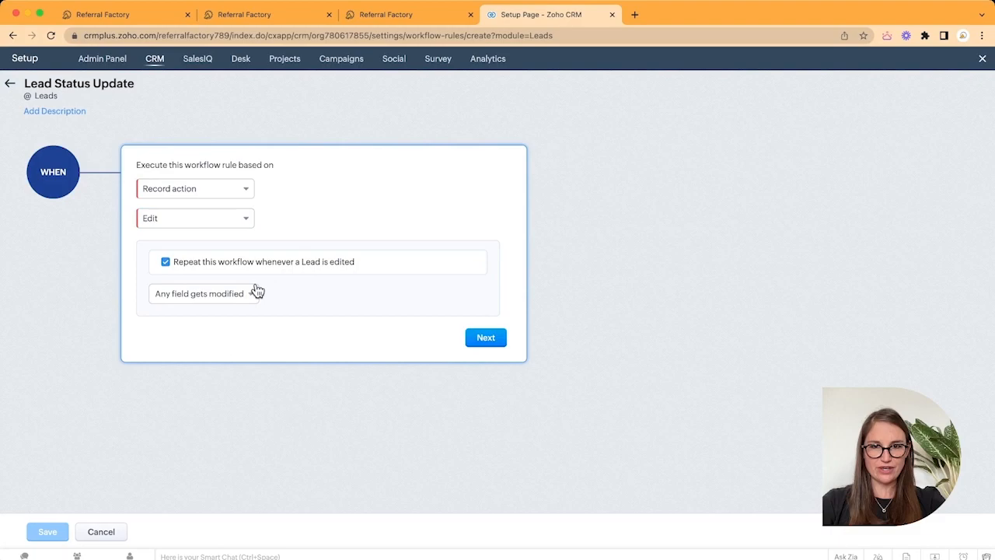
# - Restrict the trigger to Lead Status being modified to any value and continue to conditions
pyautogui.click(204, 292)
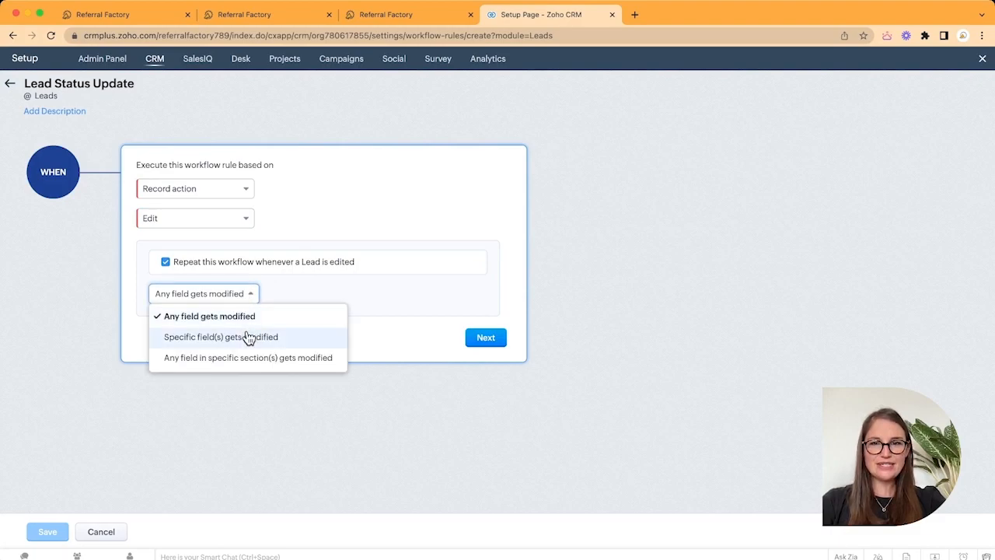
pyautogui.click(221, 336)
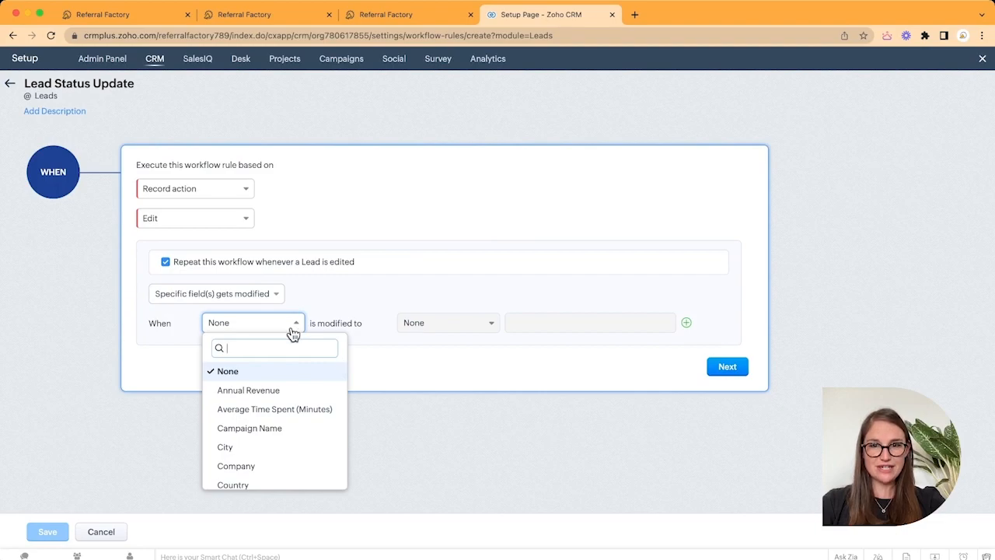
pyautogui.write('lead st')
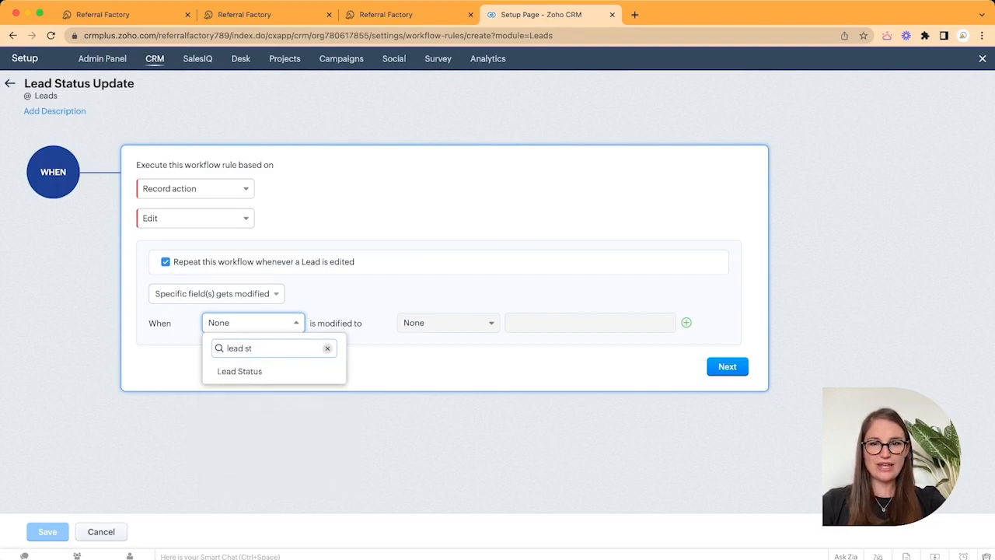
pyautogui.click(239, 370)
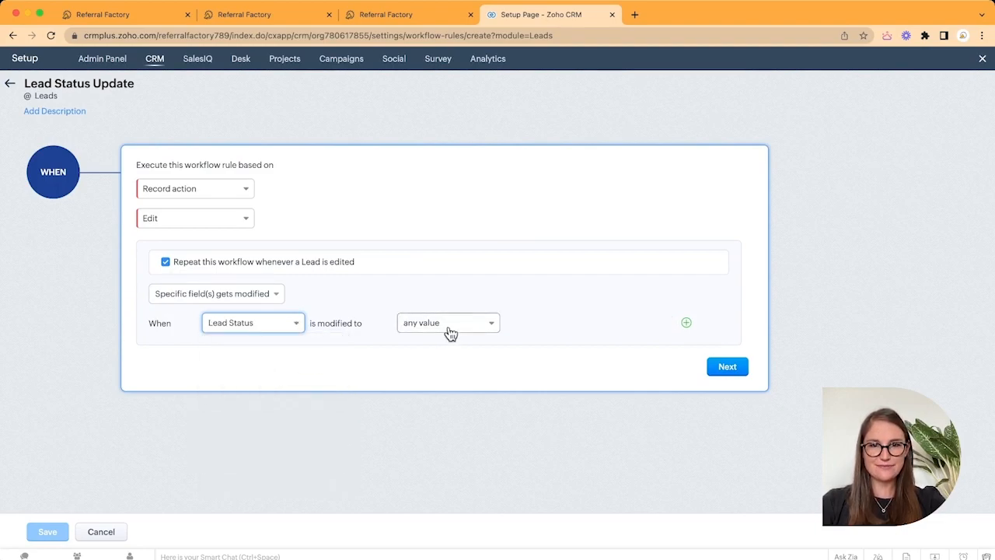
pyautogui.moveTo(728, 367)
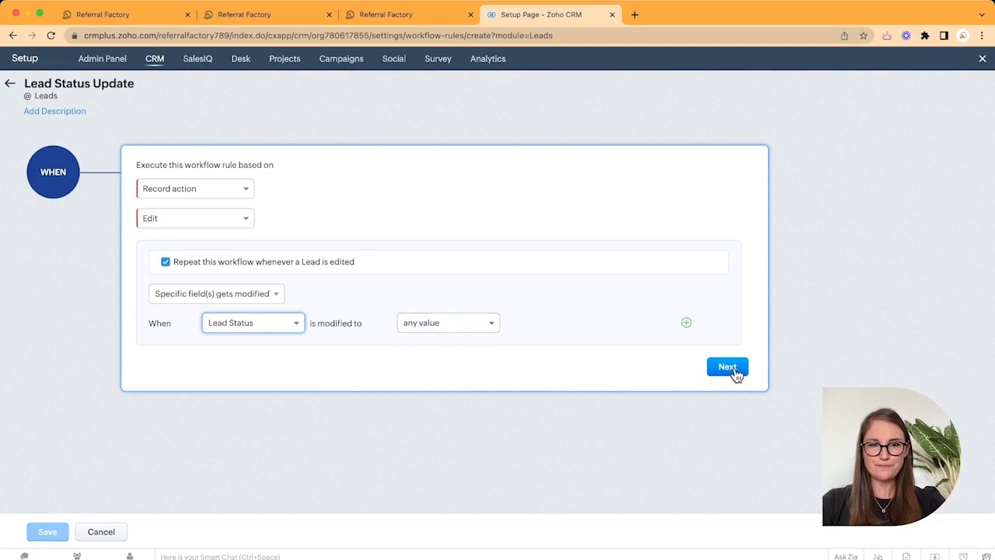
pyautogui.click(728, 367)
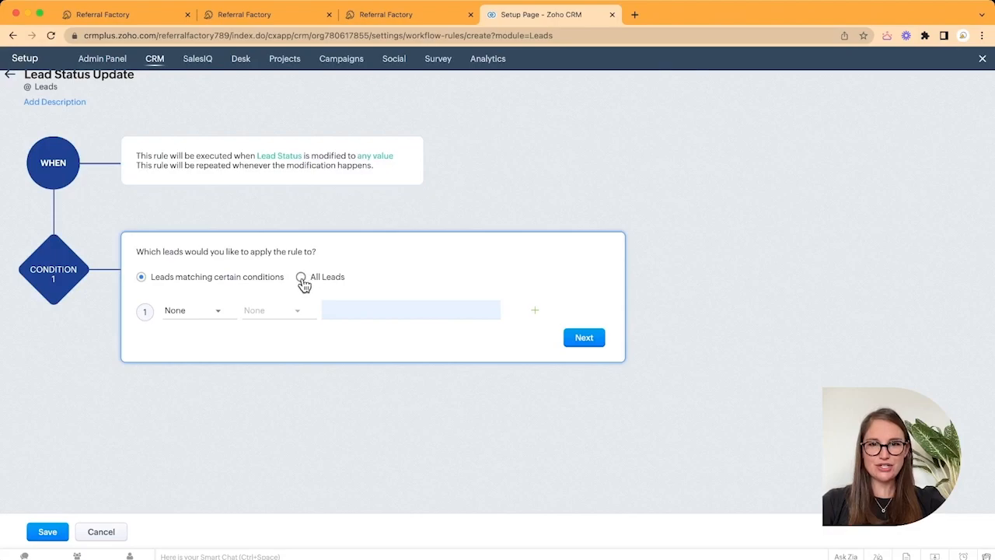
# - Apply the rule to All Leads and choose Webhook as the instant action
pyautogui.click(302, 277)
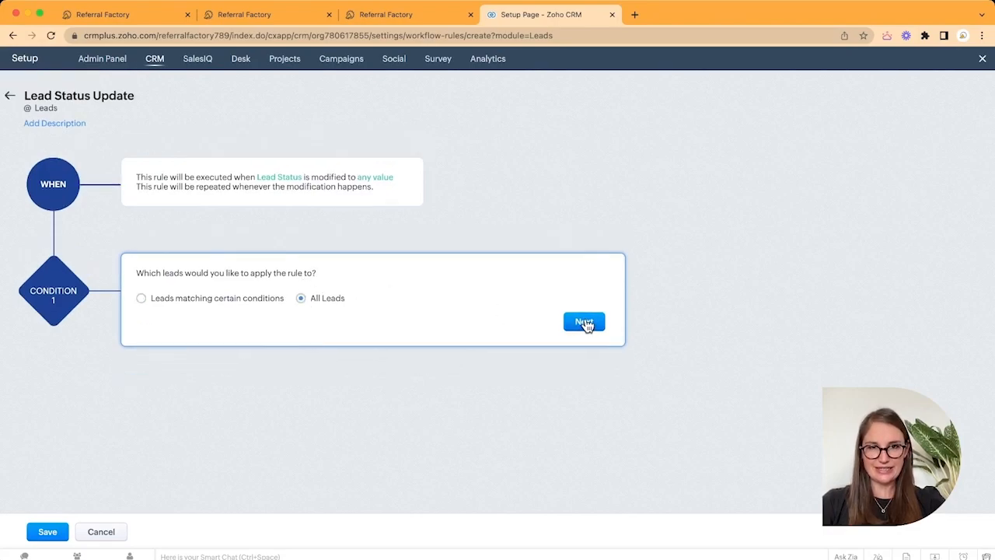
pyautogui.click(585, 322)
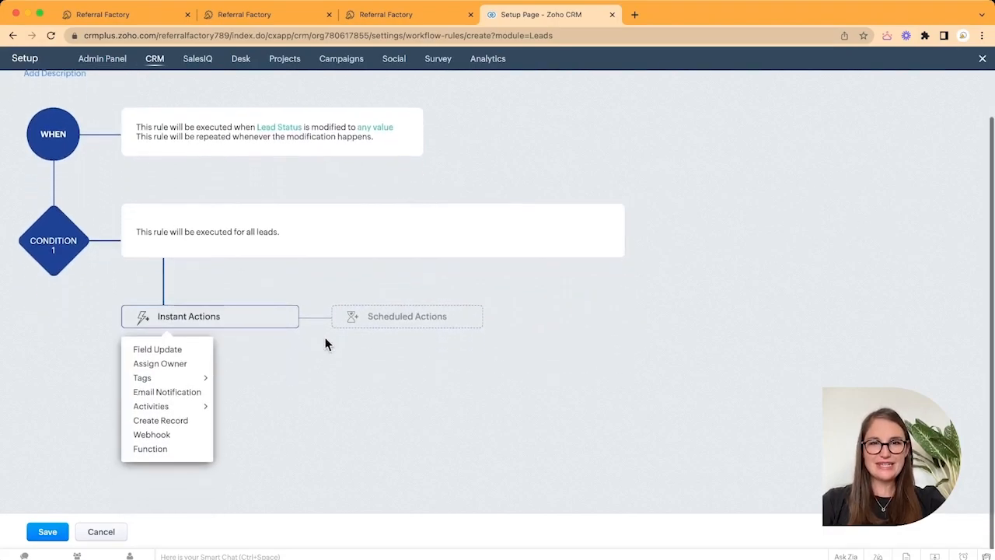
pyautogui.moveTo(152, 435)
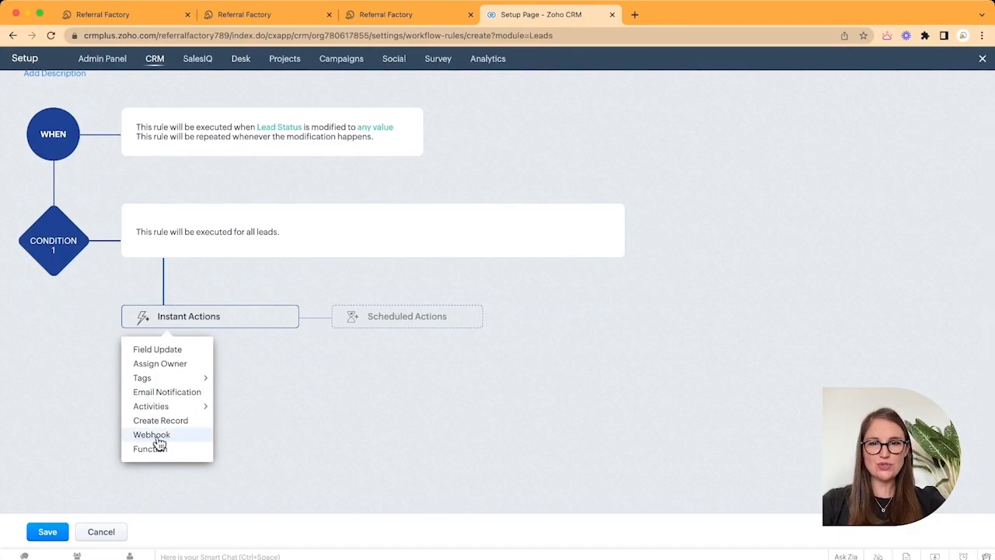
pyautogui.click(152, 434)
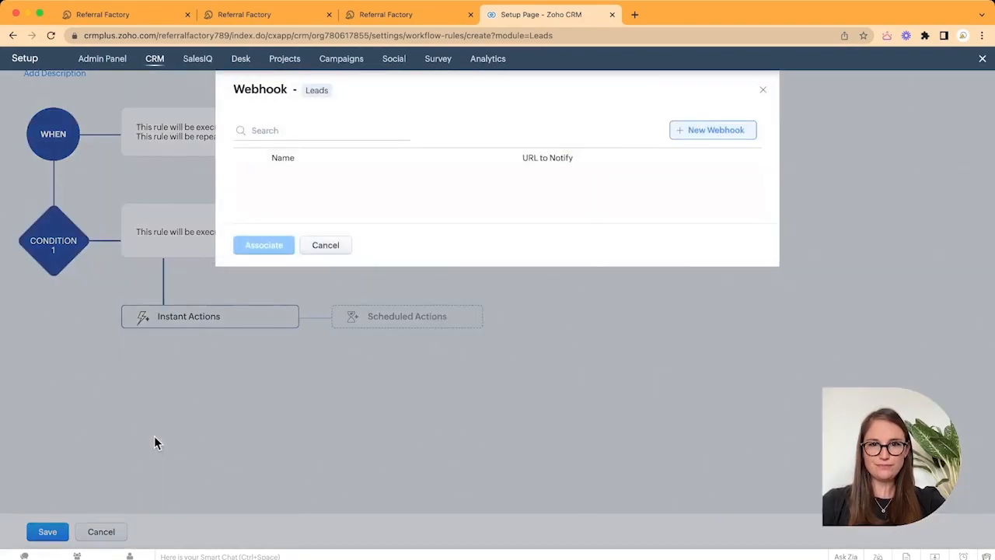
pyautogui.moveTo(672, 127)
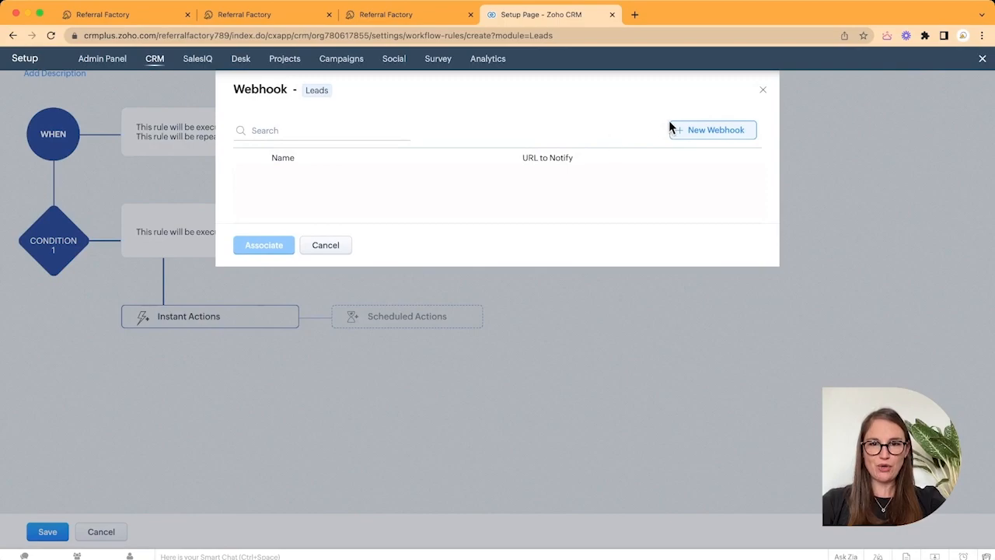
pyautogui.click(709, 131)
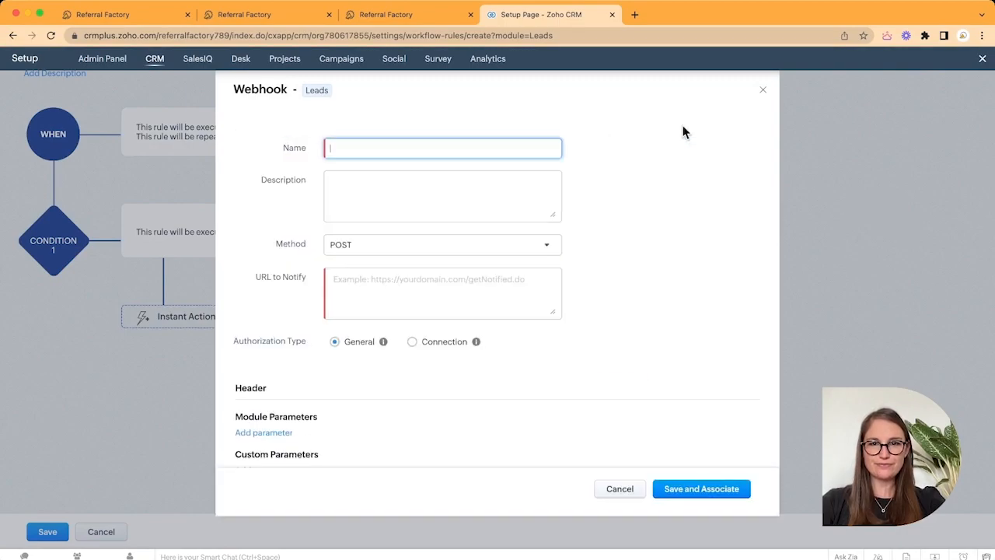
pyautogui.moveTo(381, 131)
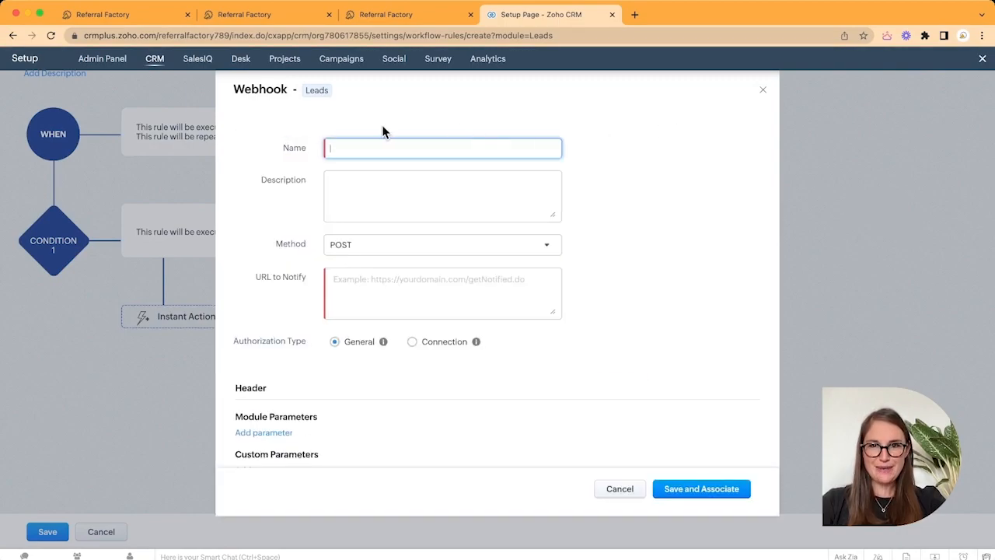
pyautogui.write('Lead St')
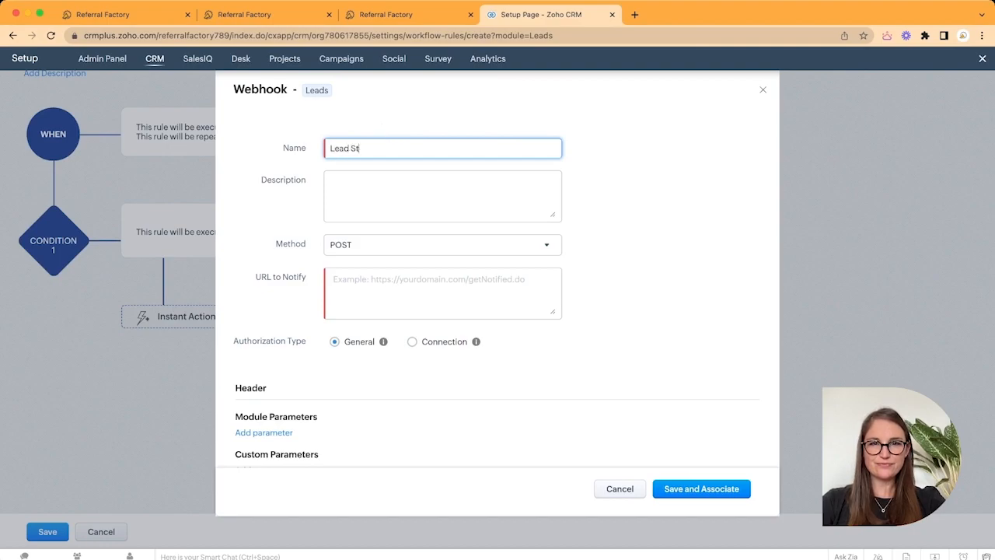
pyautogui.write('atus Update')
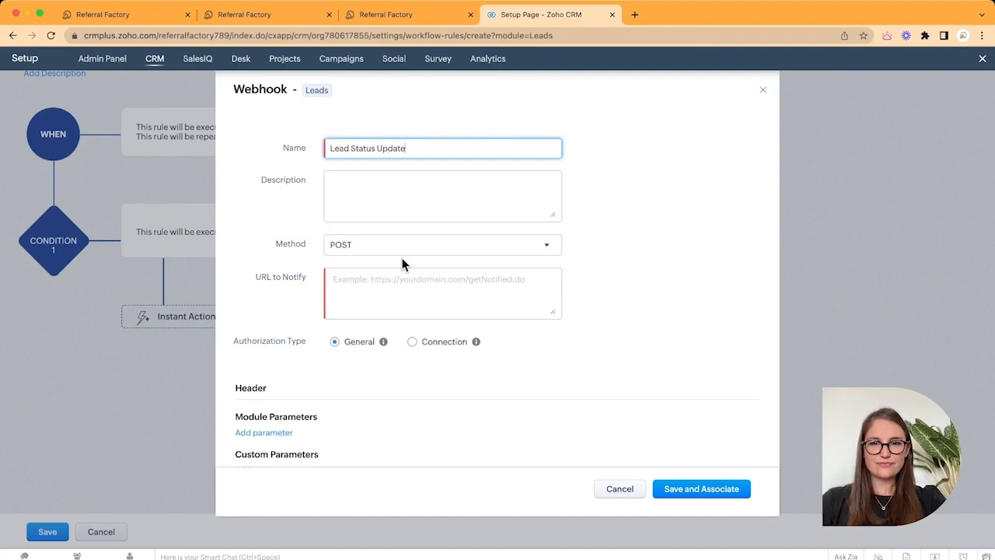
pyautogui.write('https://referral-factory.com/zoho/webhook')
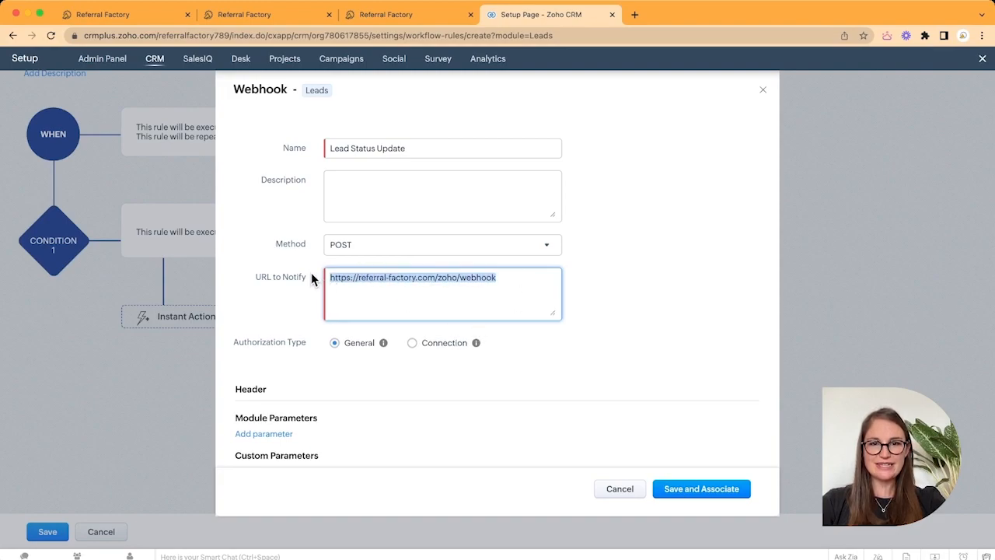
pyautogui.click(519, 277)
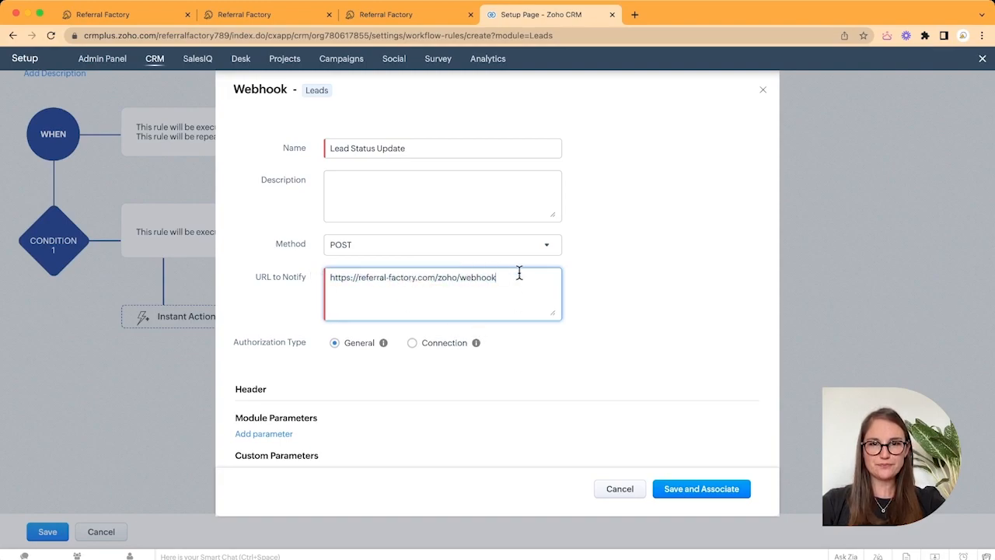
pyautogui.scroll(-3)
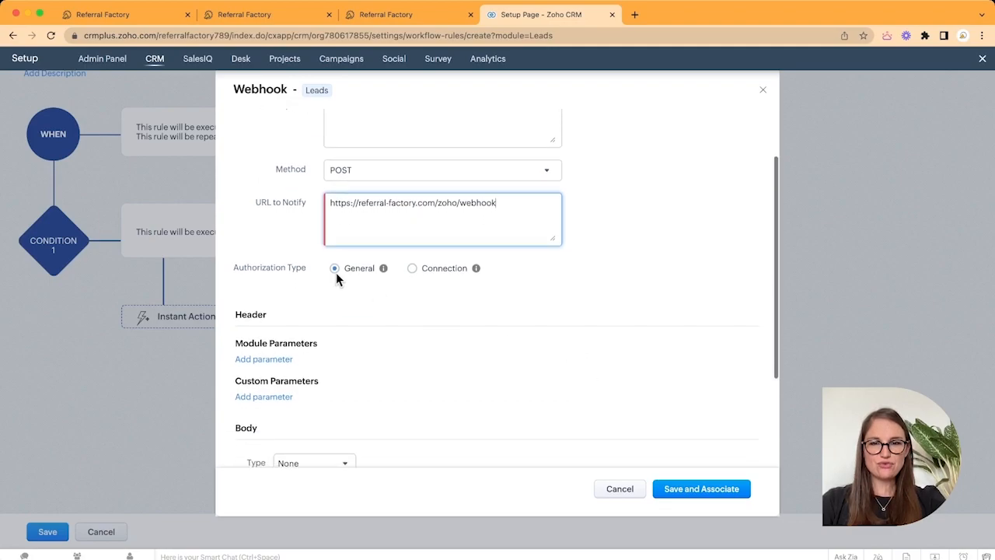
pyautogui.scroll(-3)
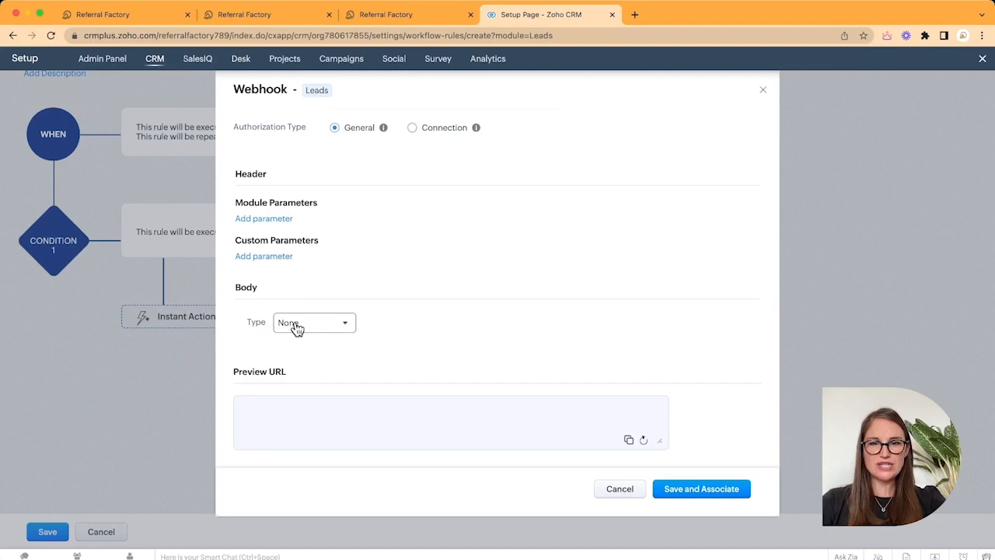
# - Set Body Type to Form-Data with a 'code' module parameter mapped to Referral Code
pyautogui.click(314, 322)
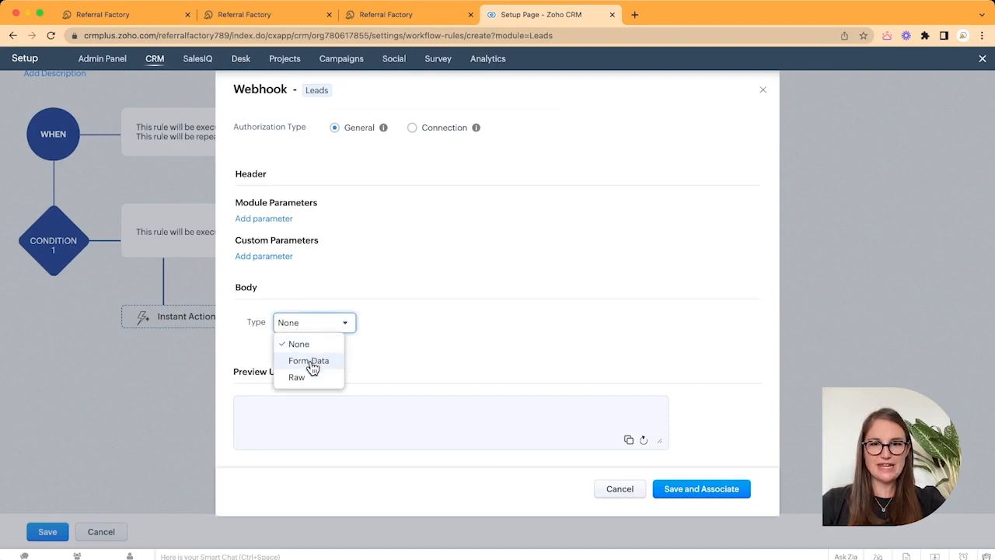
pyautogui.click(308, 361)
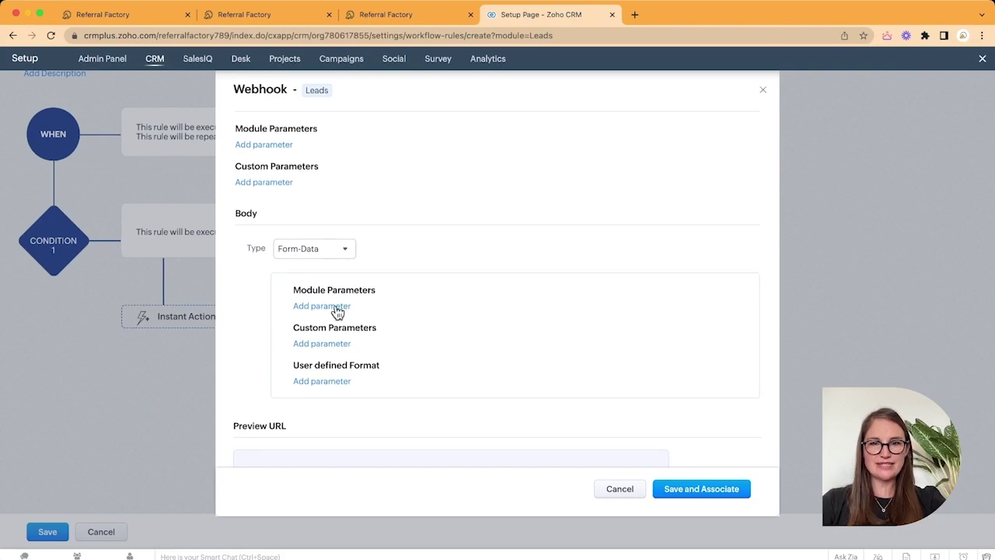
pyautogui.click(321, 305)
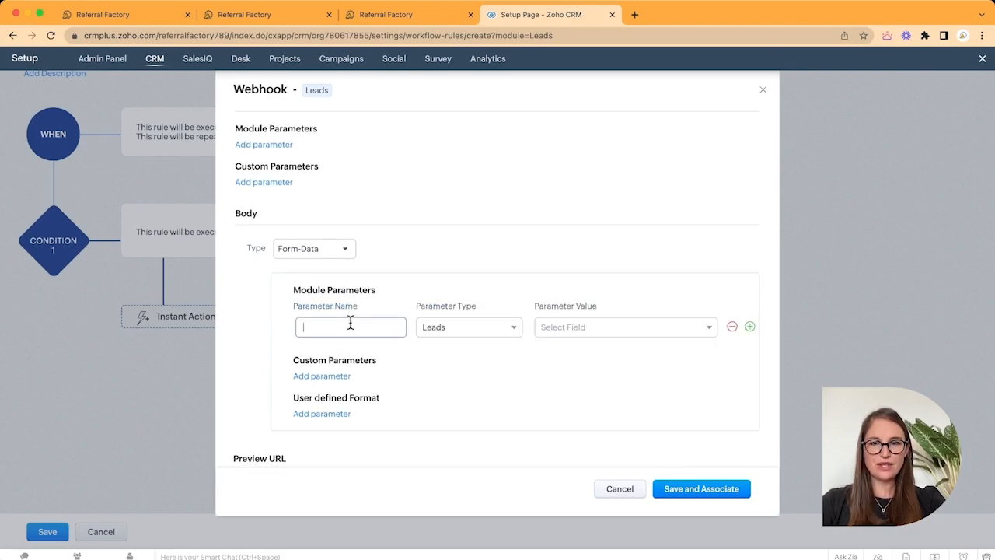
pyautogui.write('code')
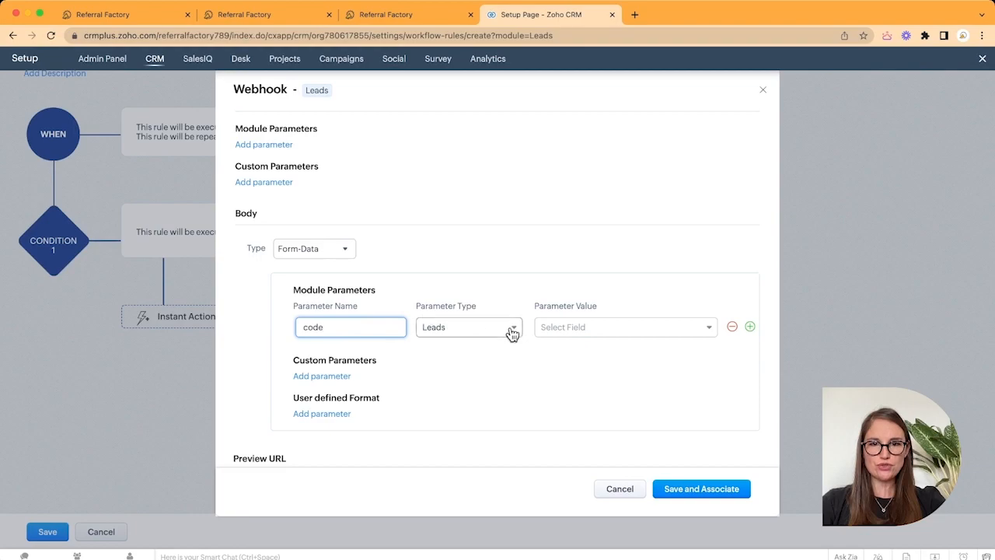
pyautogui.click(625, 326)
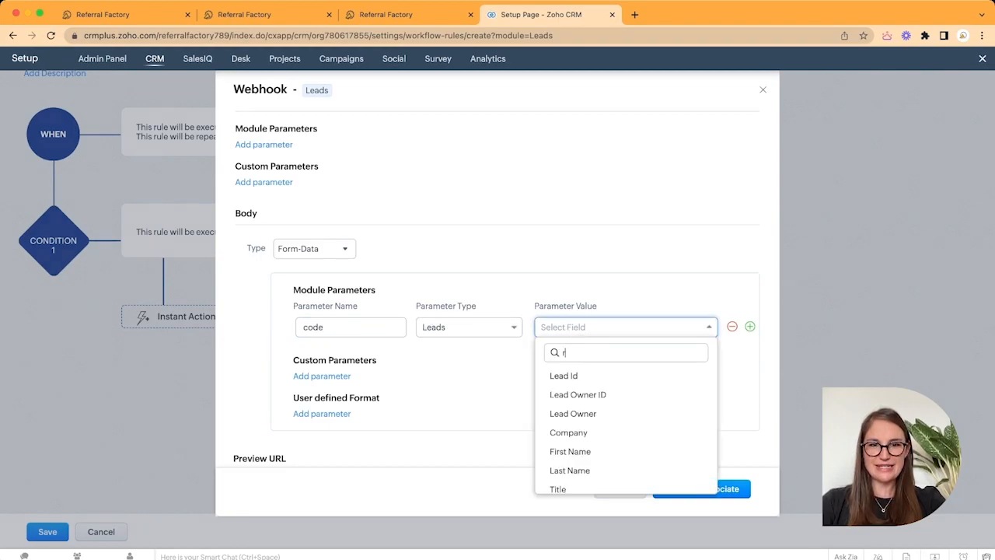
pyautogui.write('eferr')
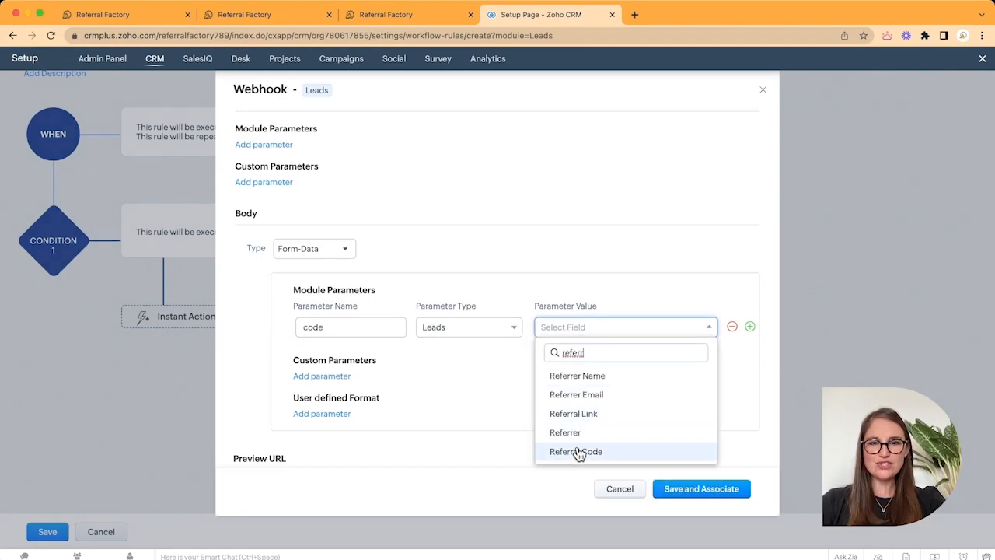
pyautogui.click(575, 451)
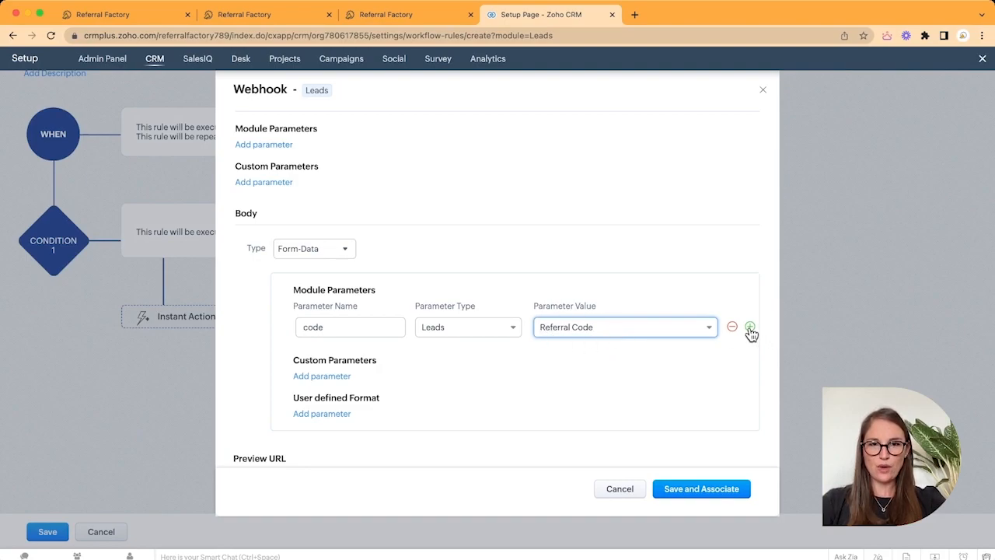
# - Add a 'status' parameter mapped to Lead Status, then Save and Associate the webhook
pyautogui.click(750, 326)
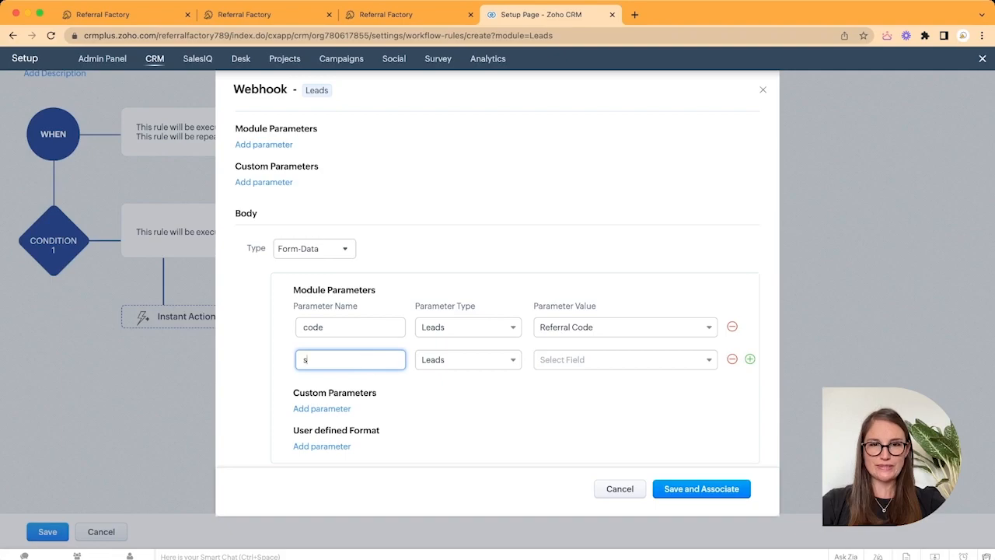
pyautogui.write('status')
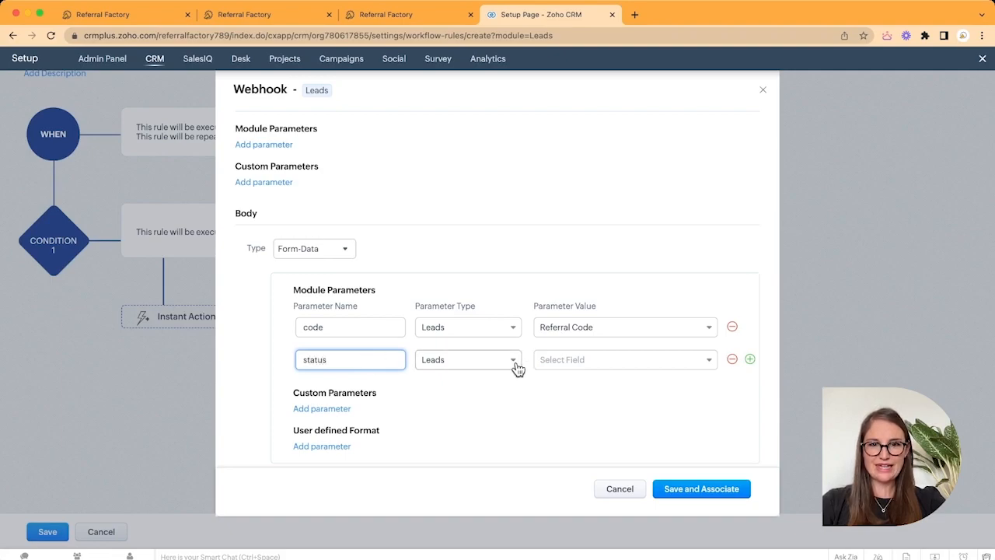
pyautogui.click(625, 360)
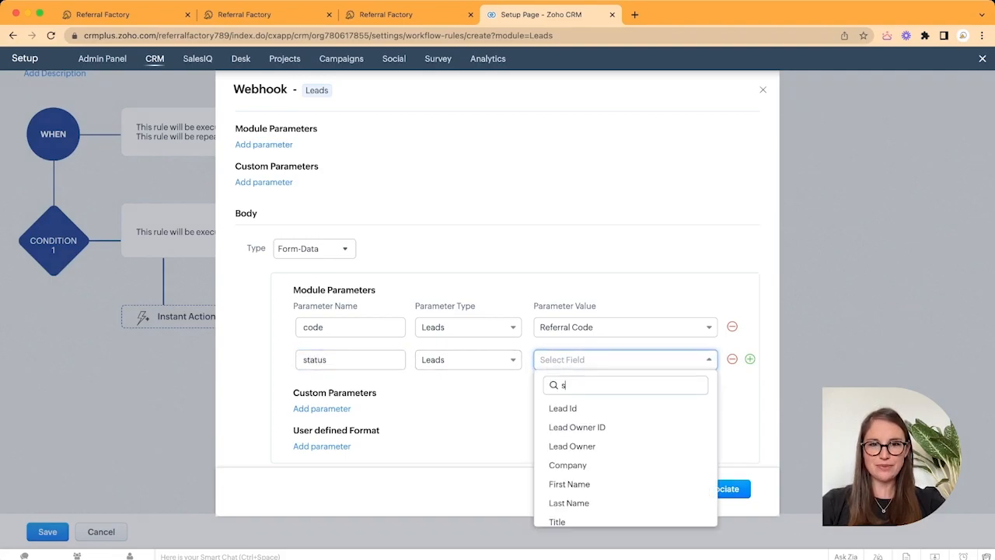
pyautogui.write('tatus')
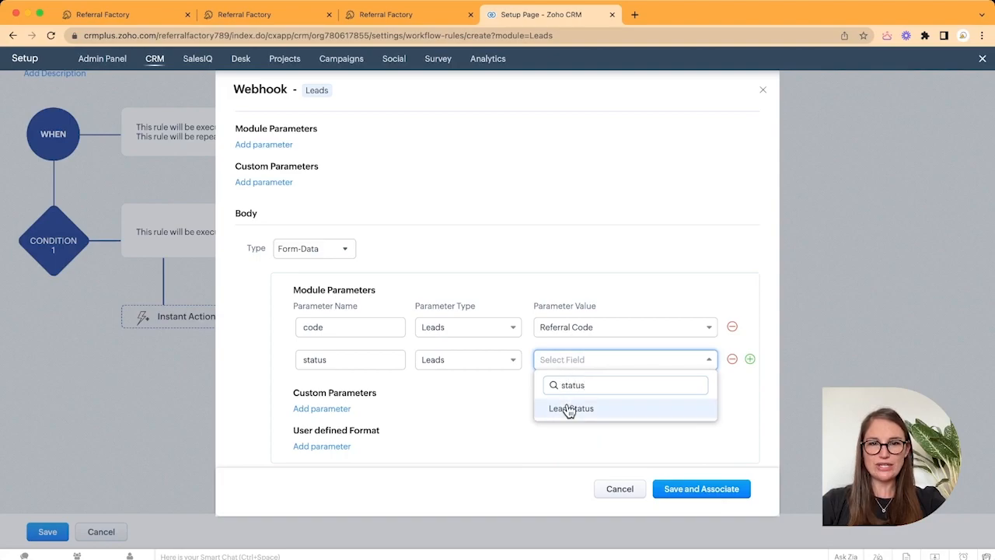
pyautogui.click(572, 408)
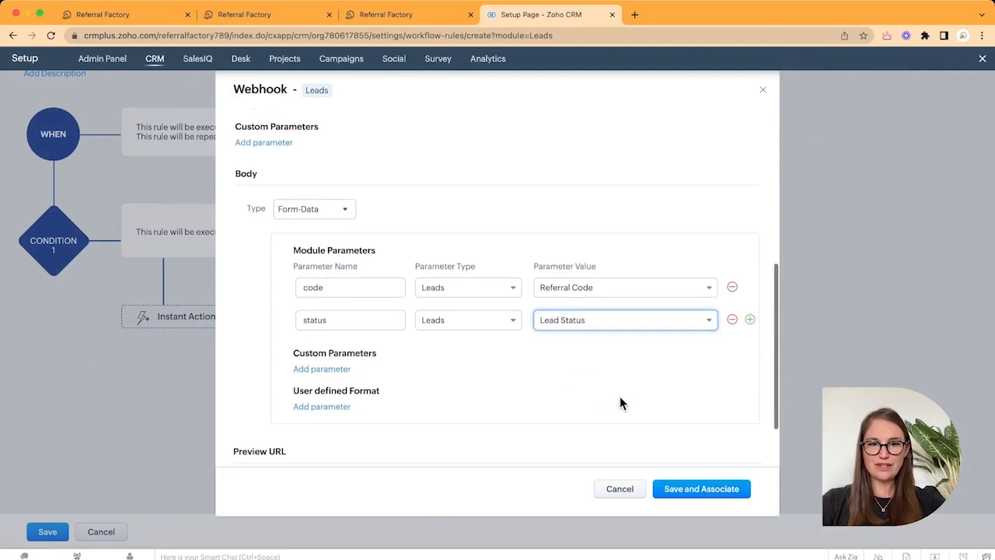
pyautogui.scroll(3)
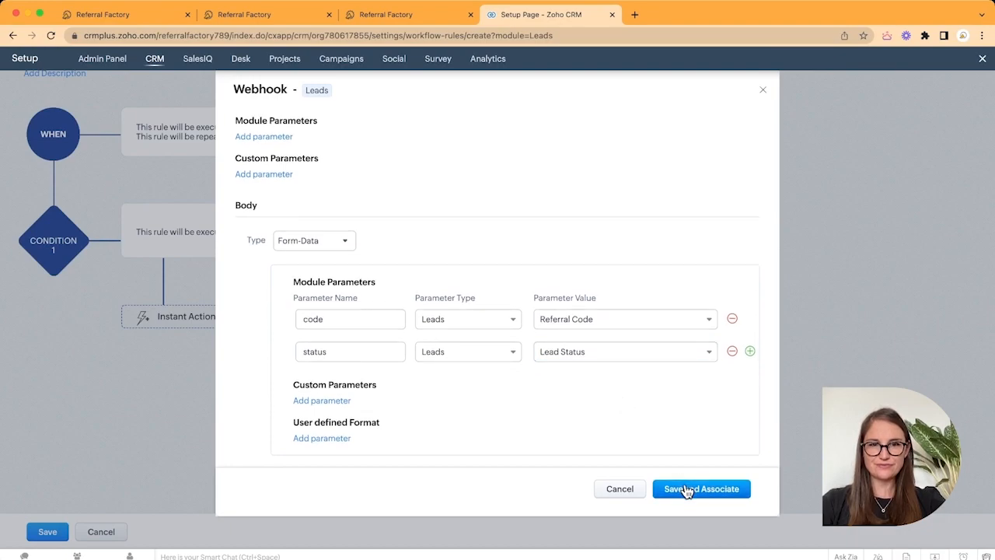
pyautogui.click(700, 488)
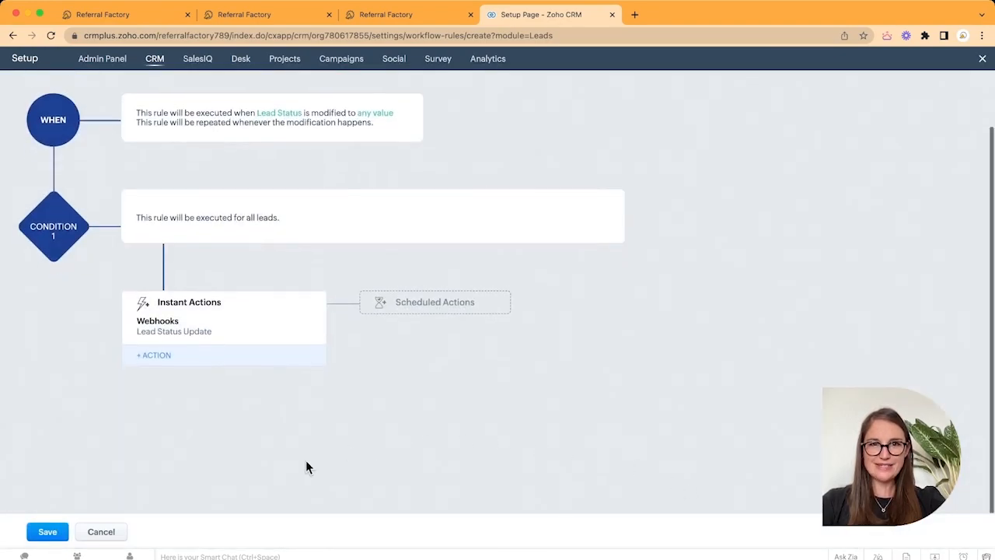
# - Save the Lead Status Update workflow rule into the rules list
pyautogui.click(47, 532)
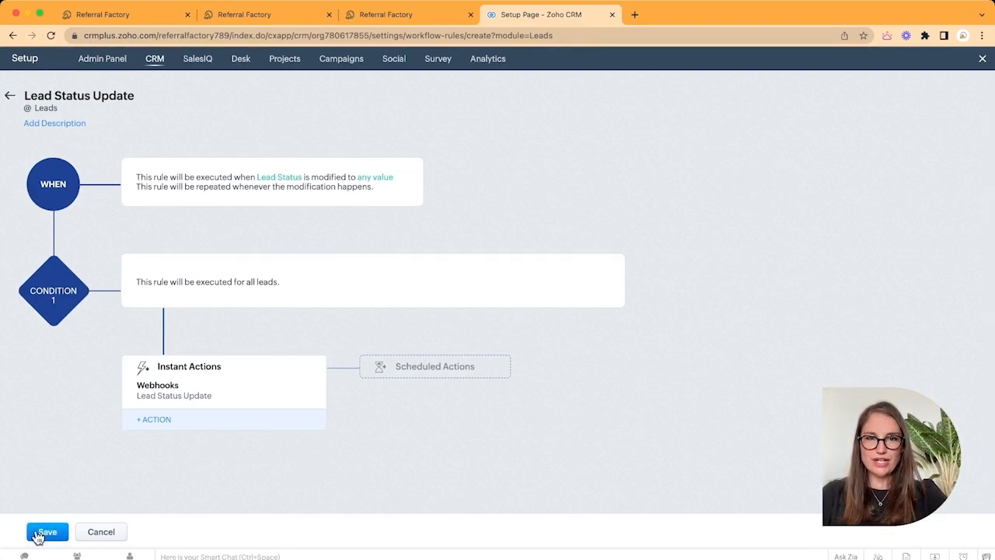
pyautogui.click(47, 532)
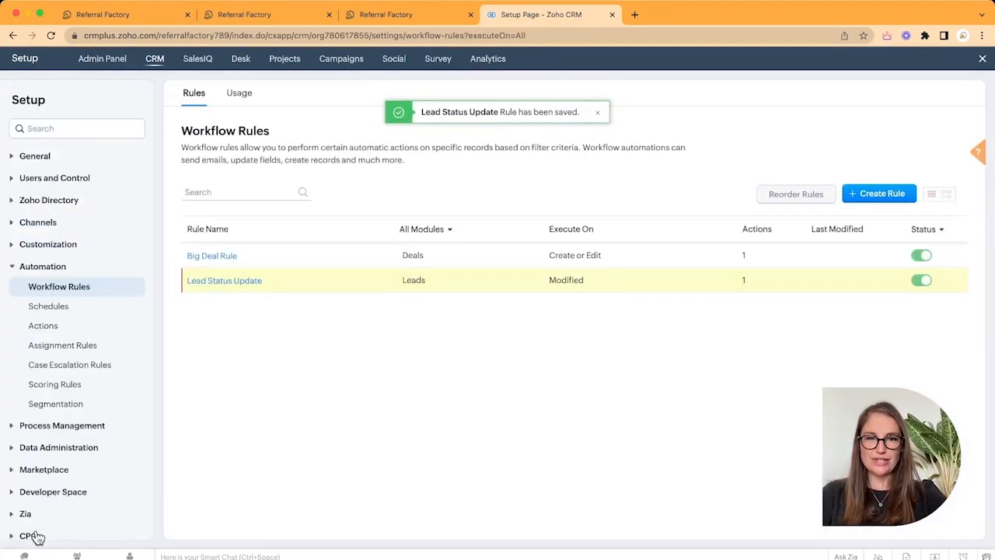
pyautogui.moveTo(314, 280)
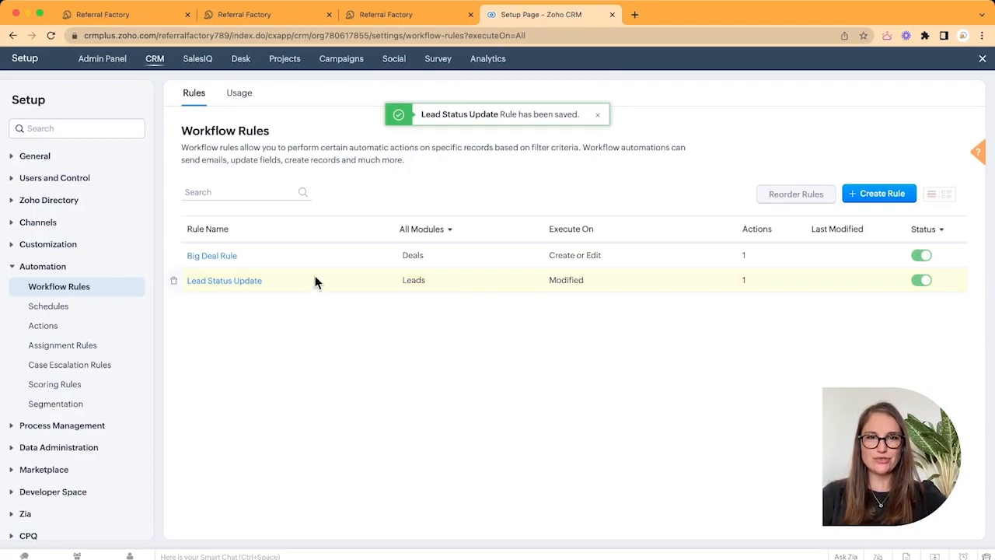
pyautogui.moveTo(454, 194)
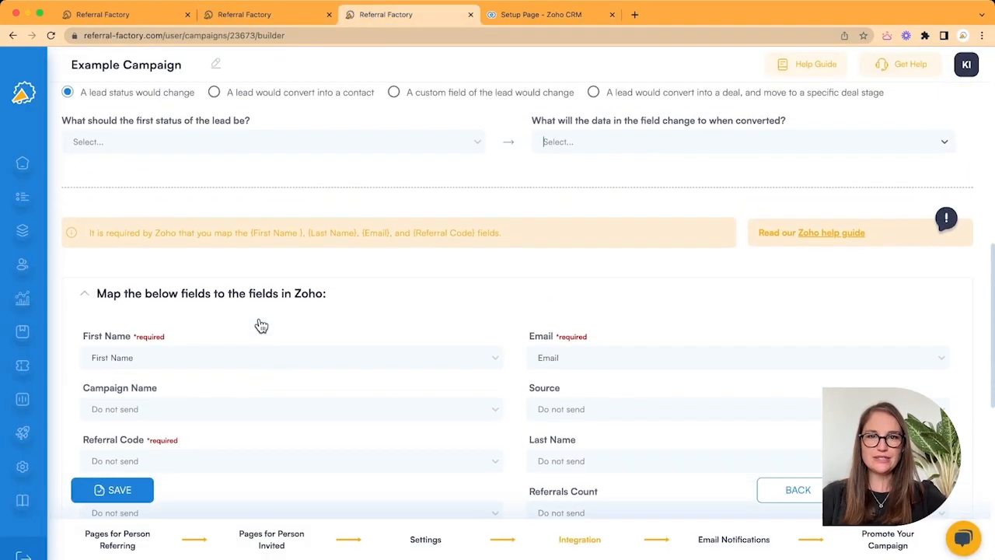
# - Map the campaign so leads start as Attempted to Contact and become Pre-Qualified on conversion
pyautogui.click(272, 142)
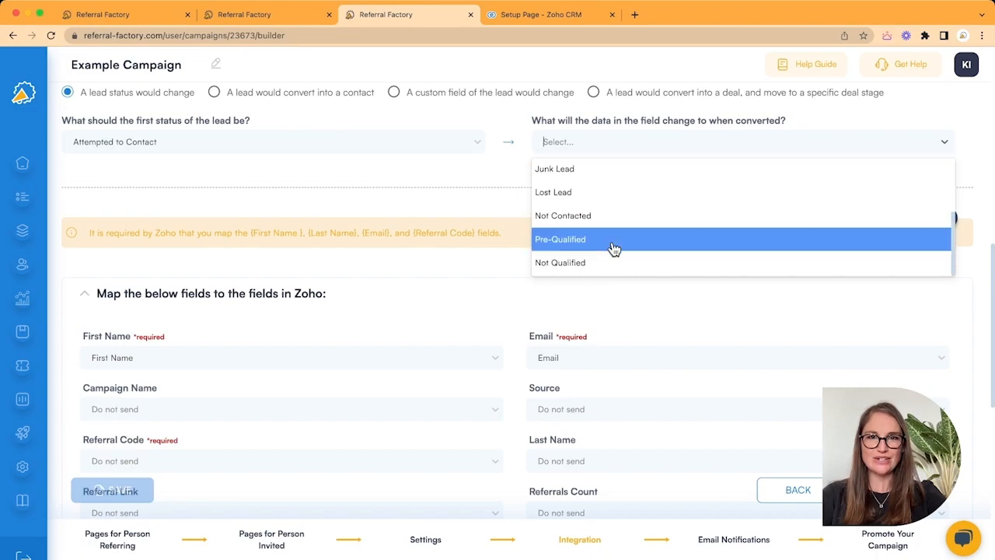
pyautogui.click(614, 240)
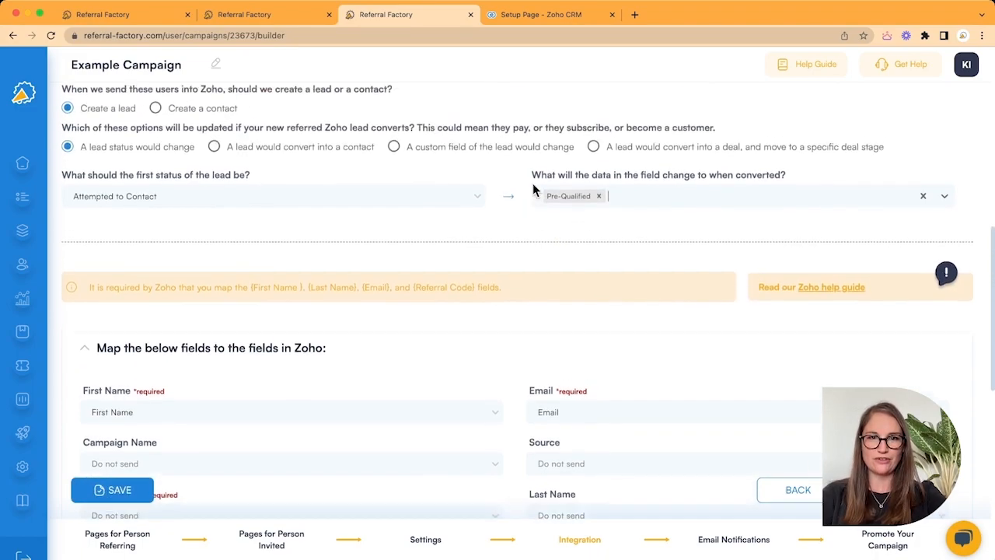